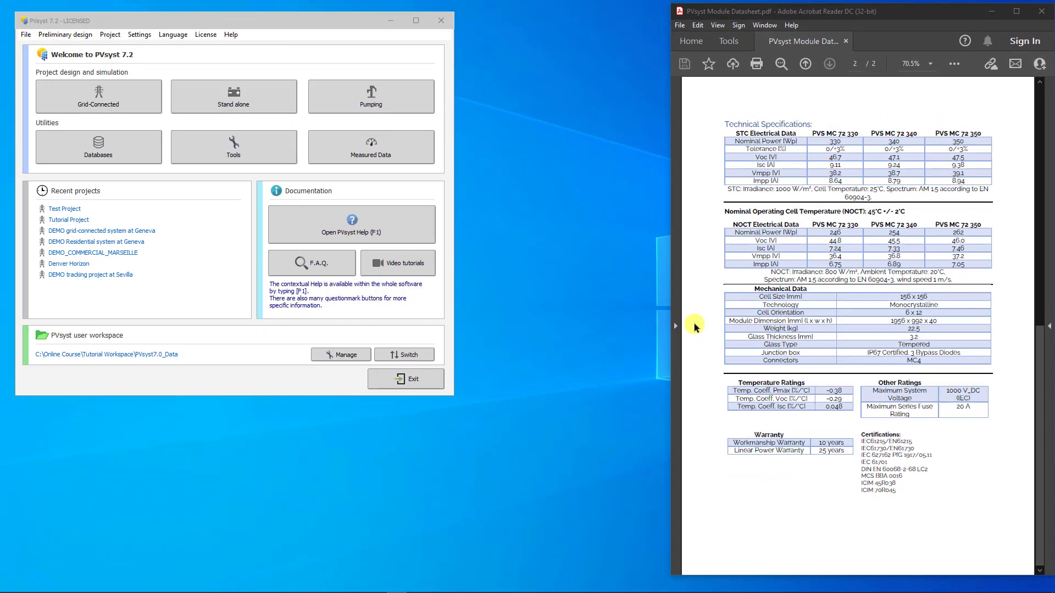
mouse_move(249, 187)
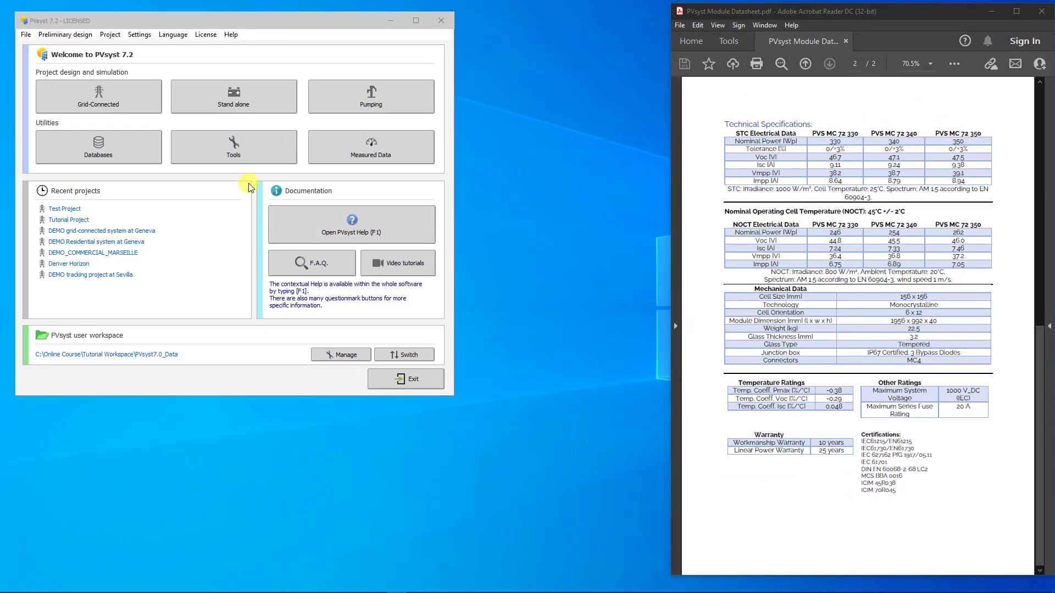
Open Databases from the welcome screen and enter the PV modules catalogue.
left_click(97, 147)
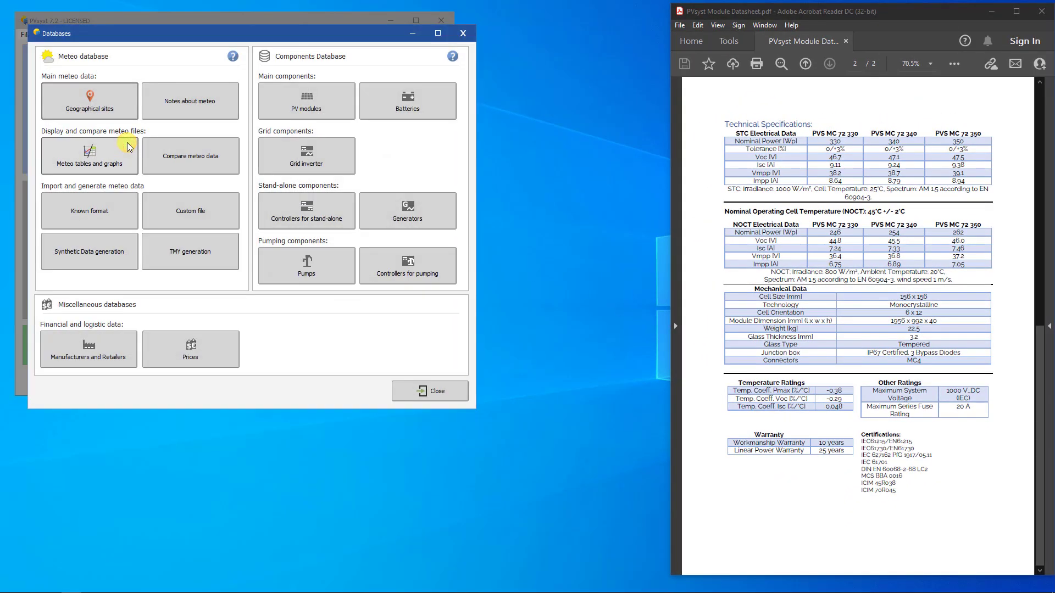
left_click(306, 100)
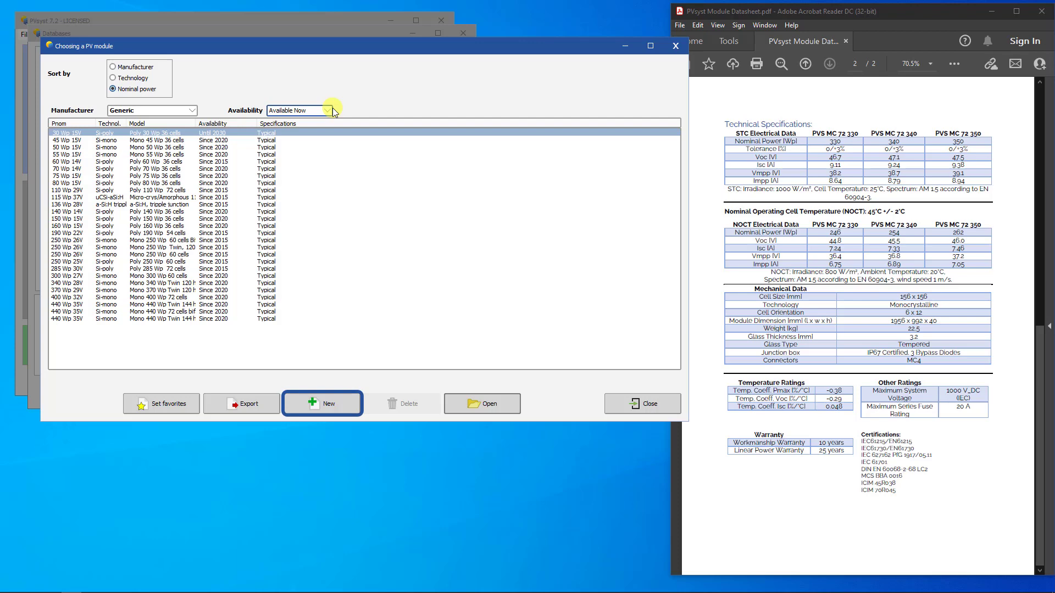
mouse_move(323, 319)
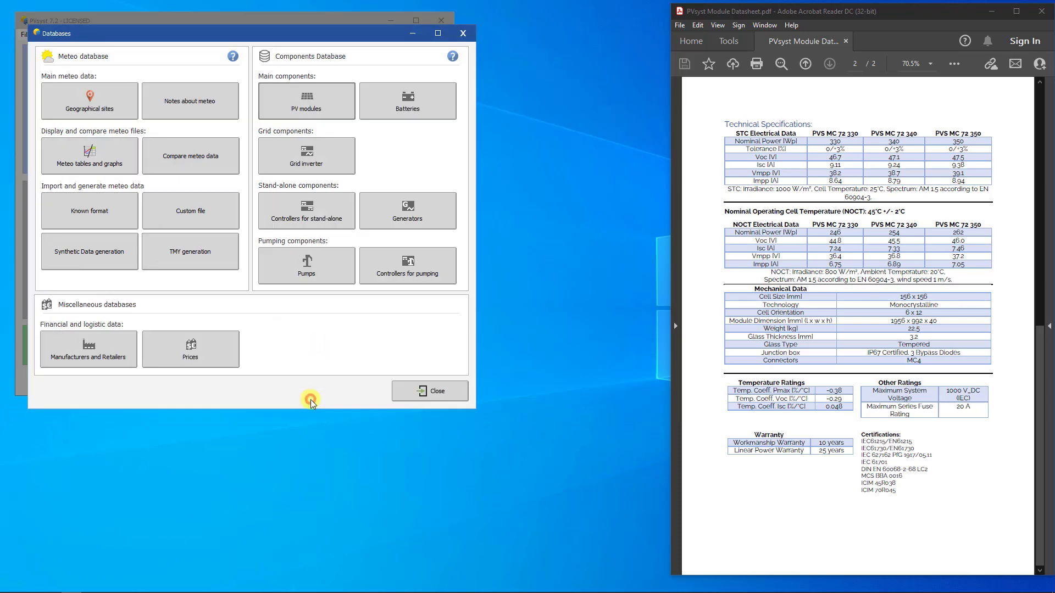
Create a new module with model PVS MC 72 340, manufacturer PVsyst, file PVsyst_PVS_MC_72_340.PAN.
left_click(307, 100)
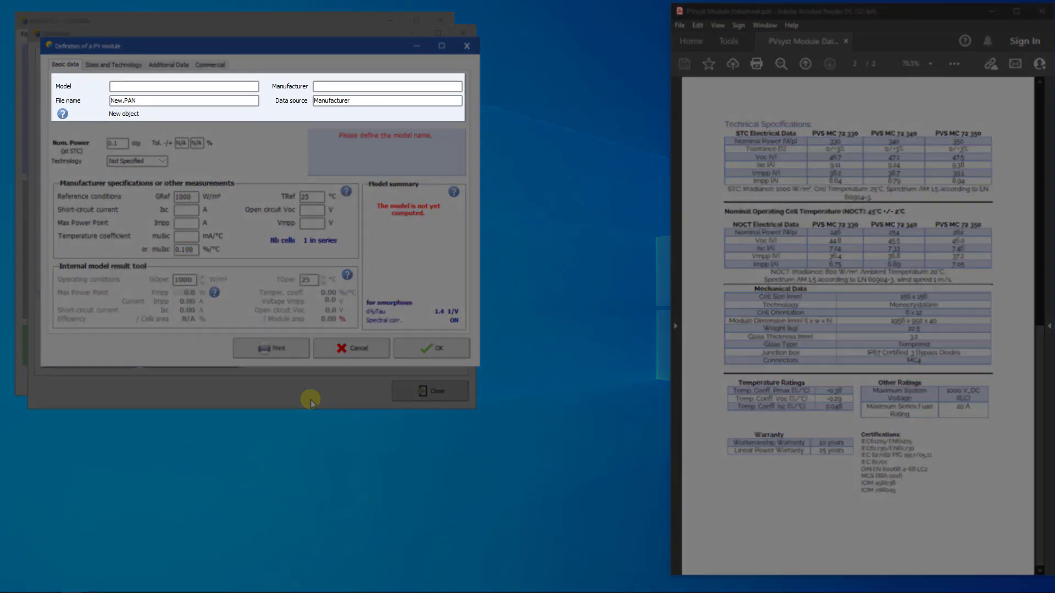
left_click(183, 85)
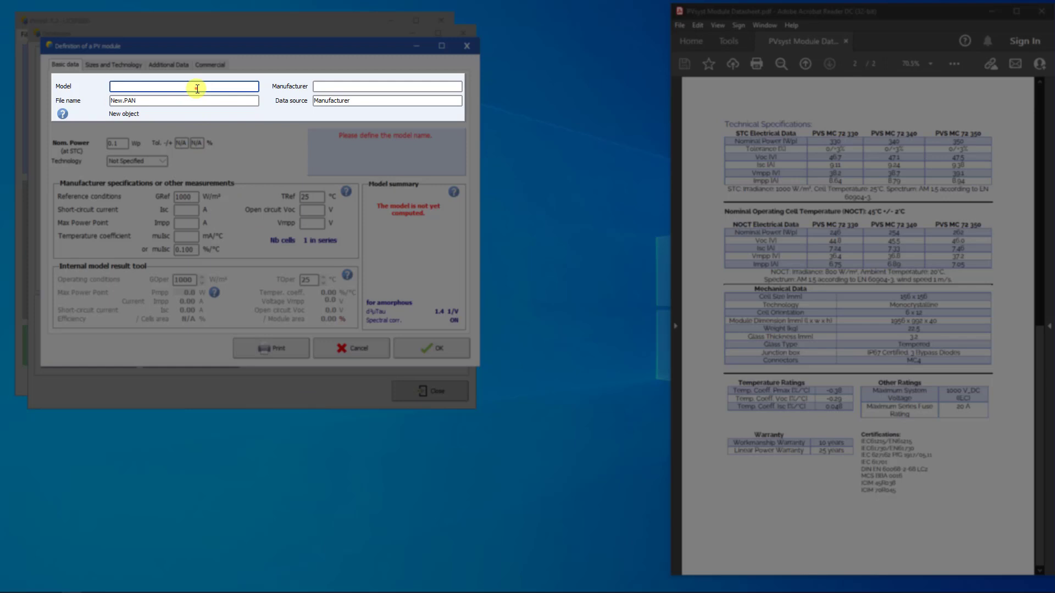
type("PVS MC 72")
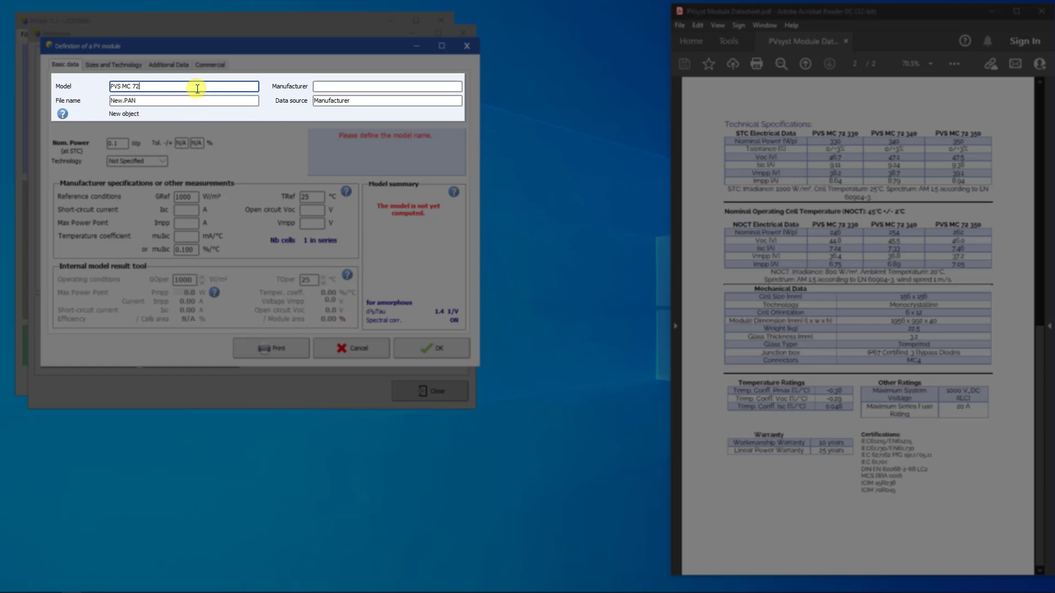
type("340")
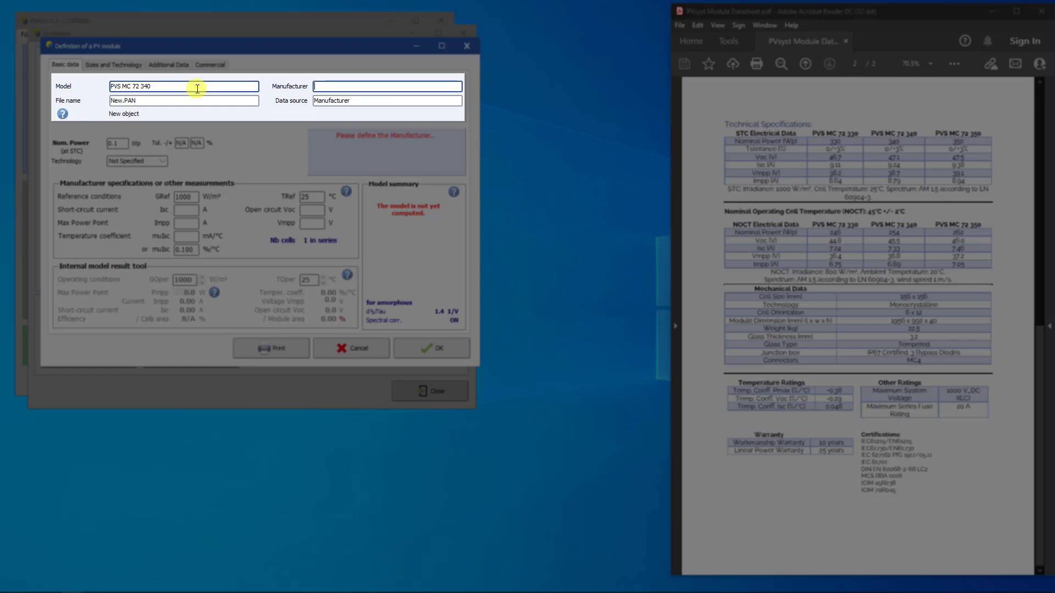
type("OVsy")
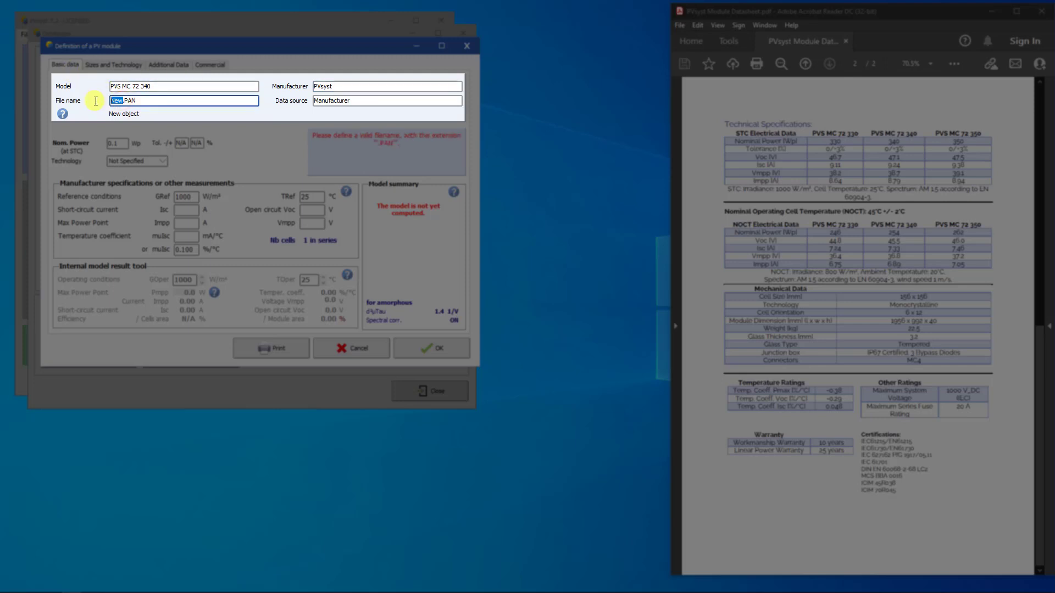
type("PVsyst_PVS_MC")
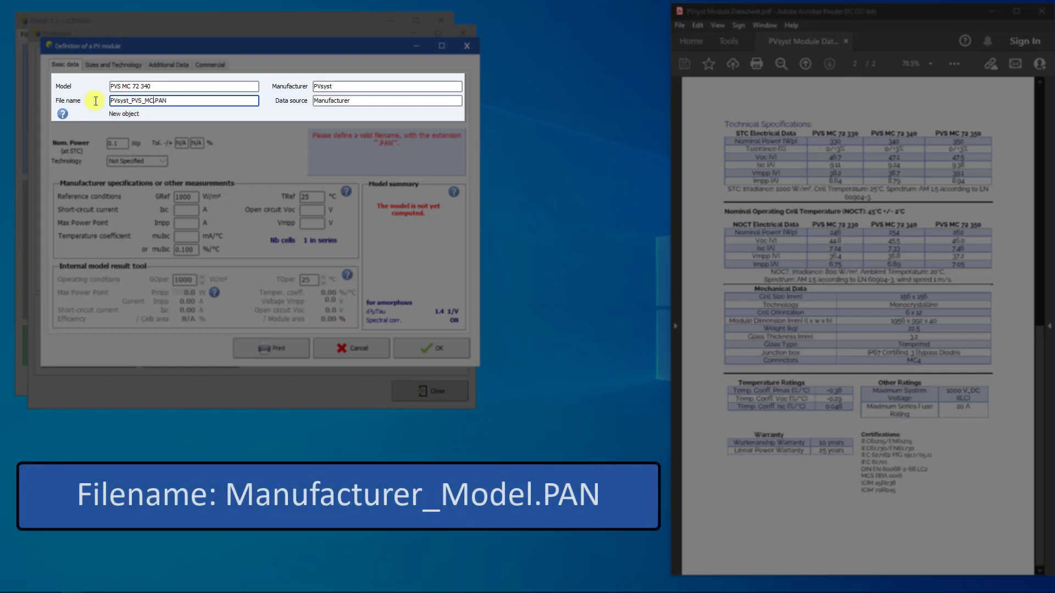
type("_72_340")
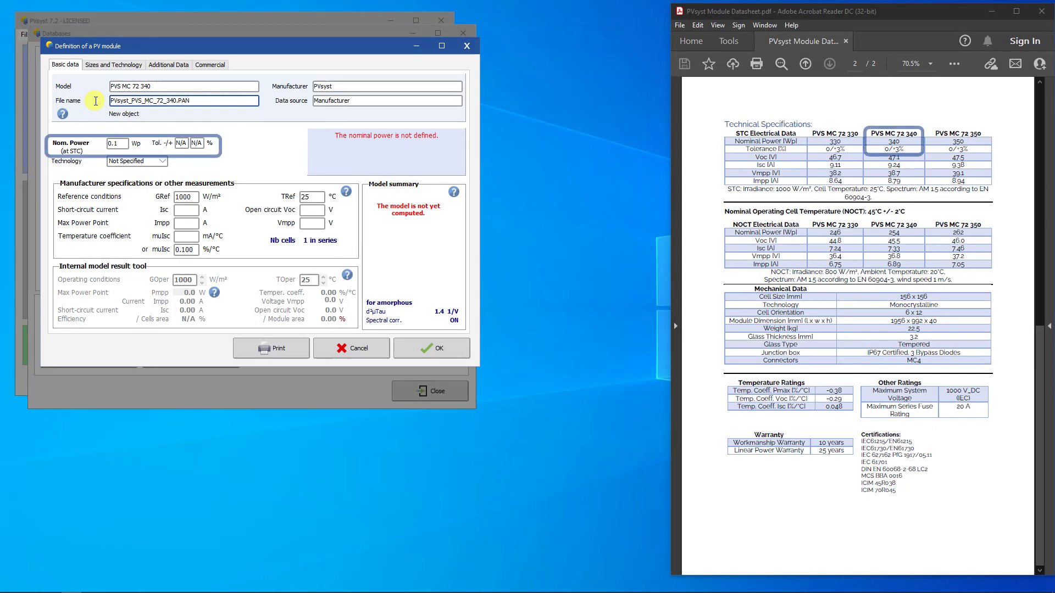
Set nominal power 340 W, tolerance 0/+3 %, and Si-mono cell technology.
triple_click(118, 143)
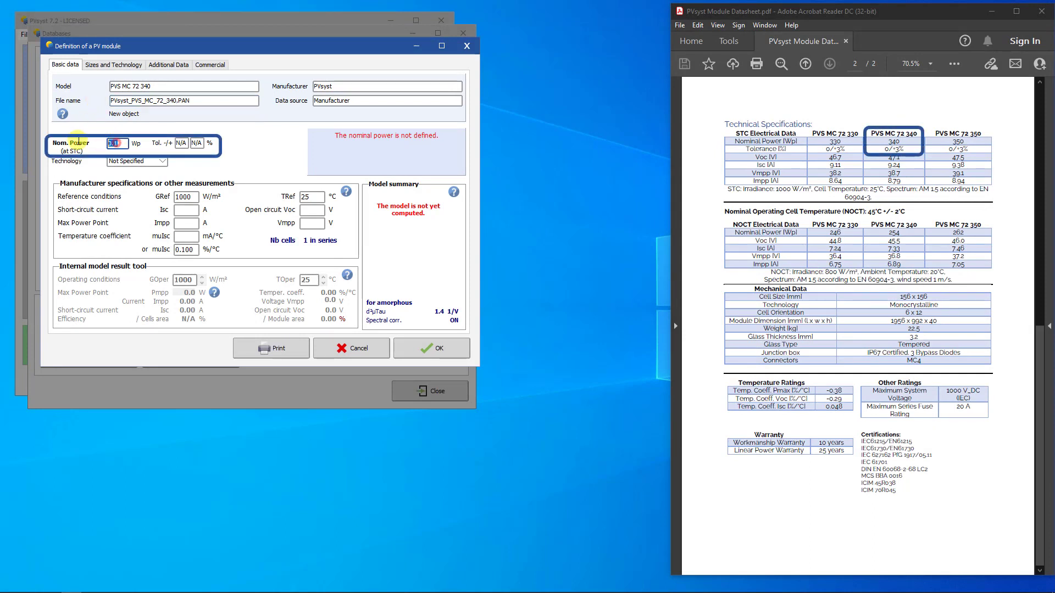
type("340")
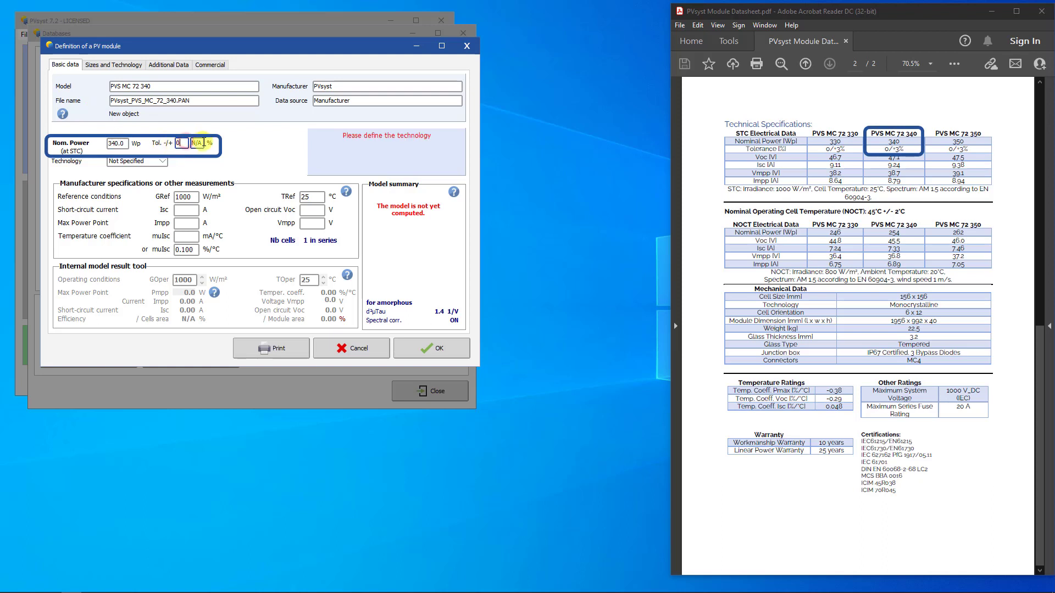
type("3.0")
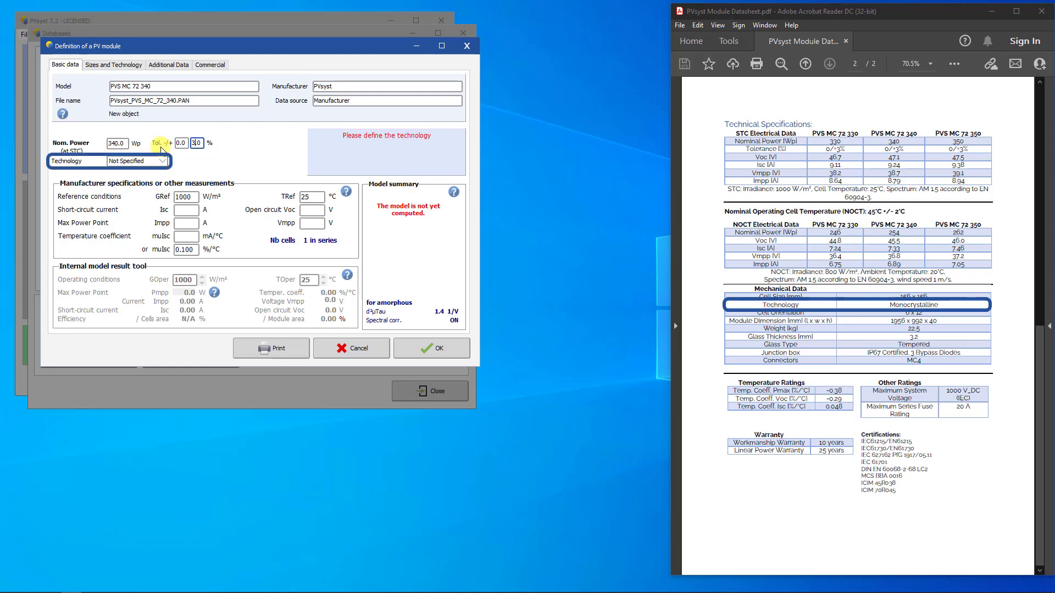
left_click(164, 161)
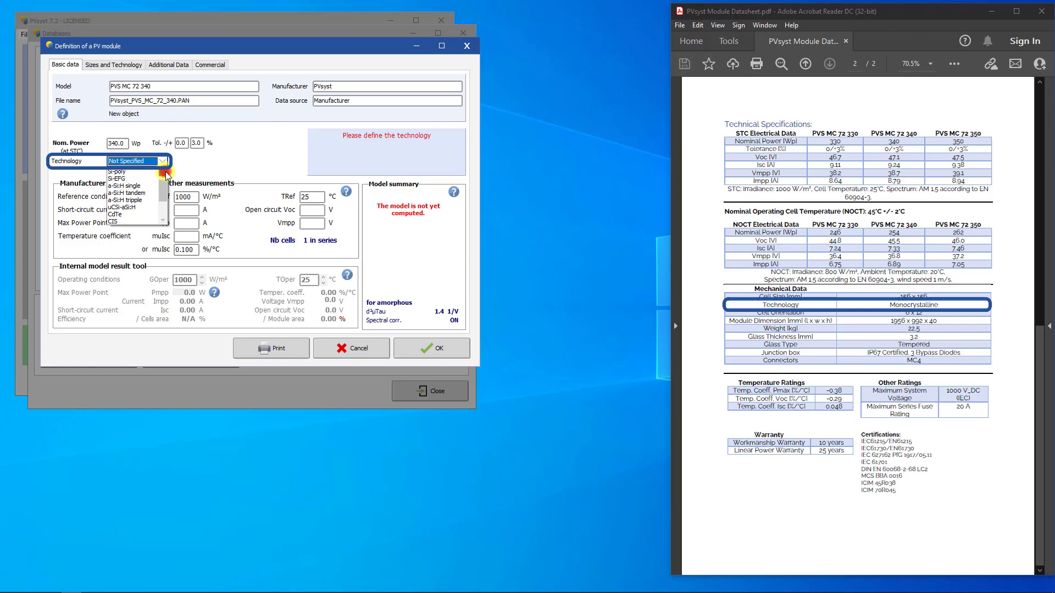
left_click(121, 171)
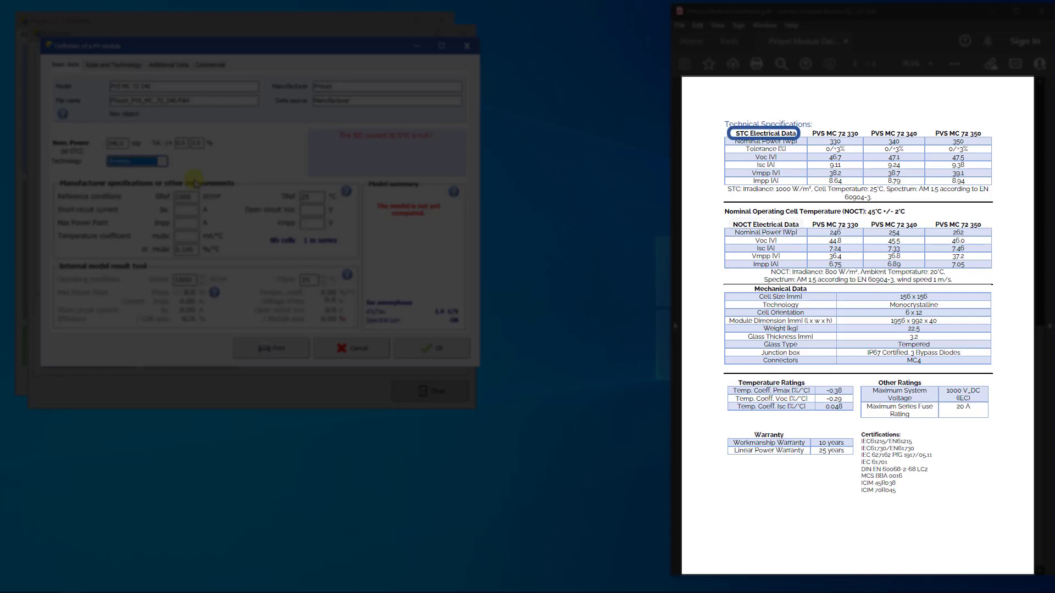
Enter STC values Isc 9.24 A, Voc 47.1 V, Impp 8.79 A, Vmpp 38.7 V.
left_click(765, 224)
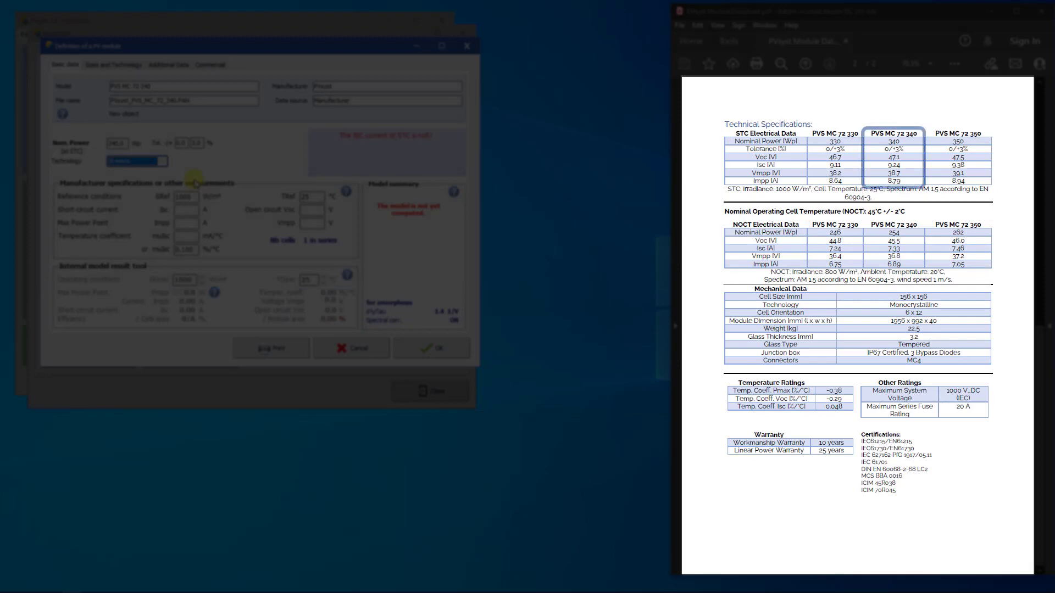
left_click(185, 208)
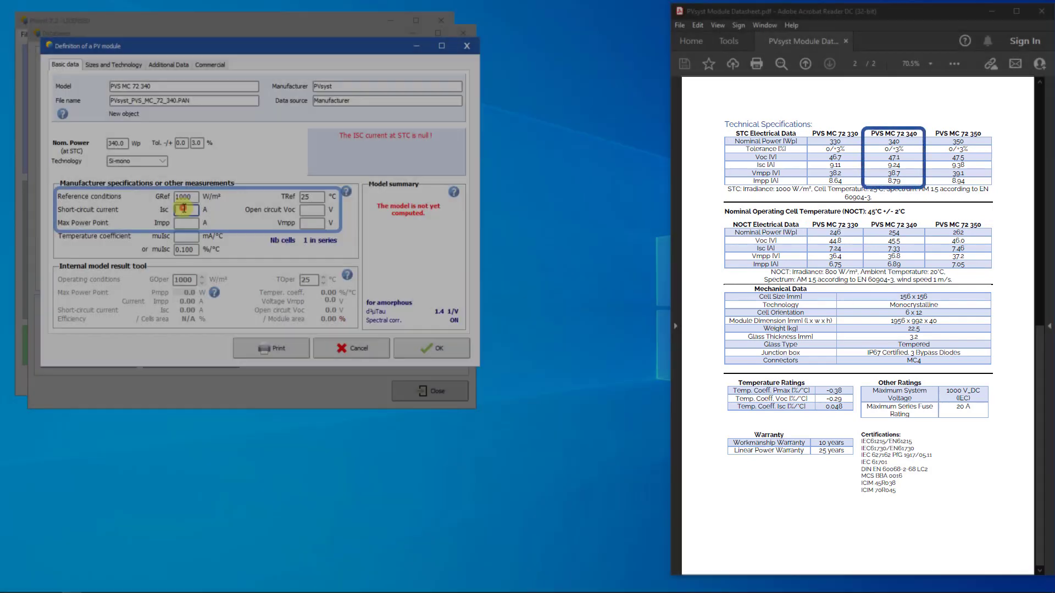
type("9.24")
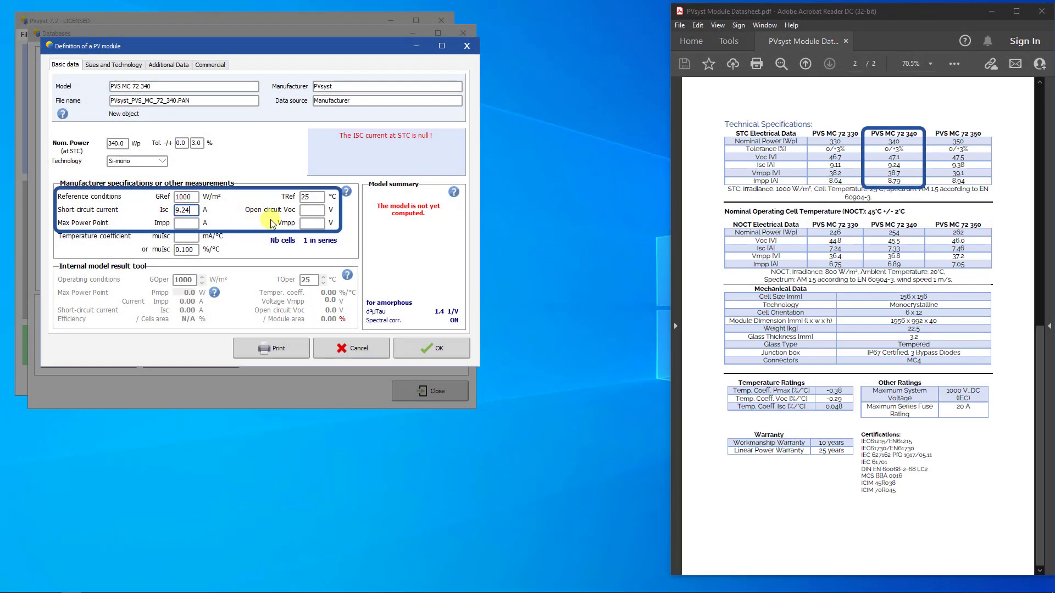
left_click(311, 210)
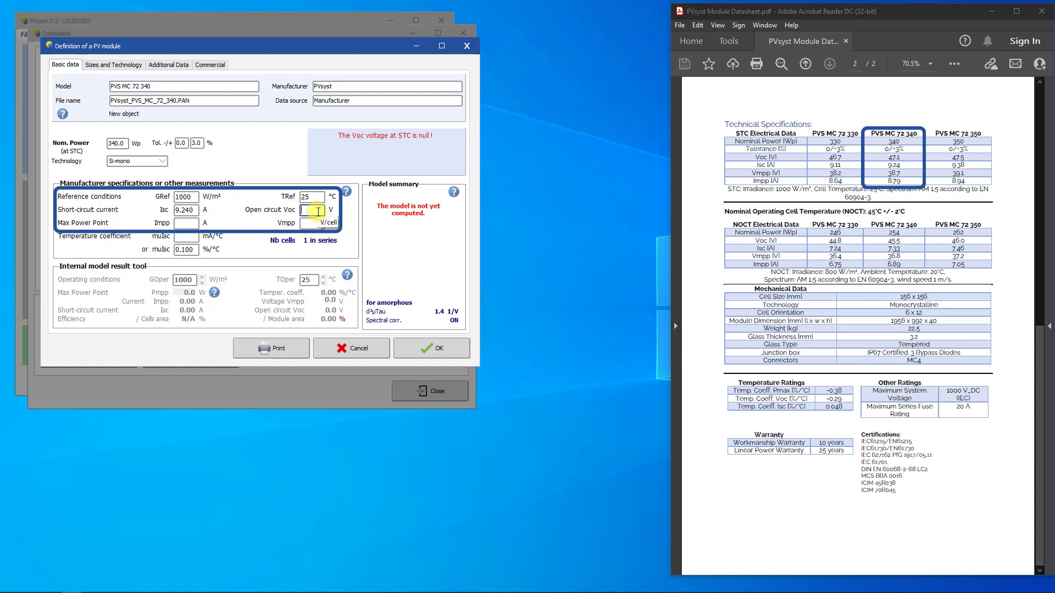
type("47.1")
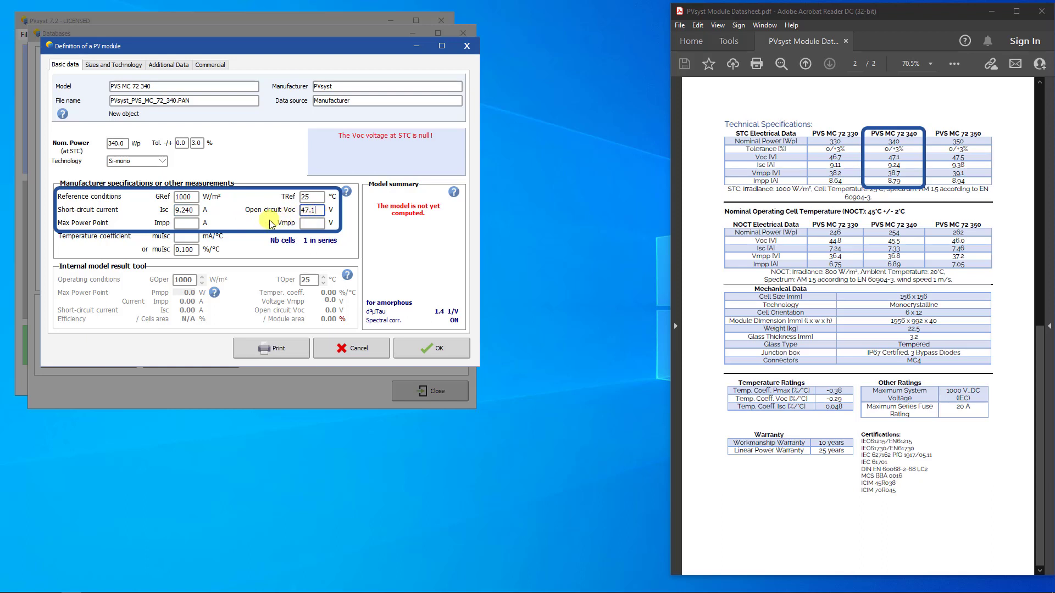
type("9.")
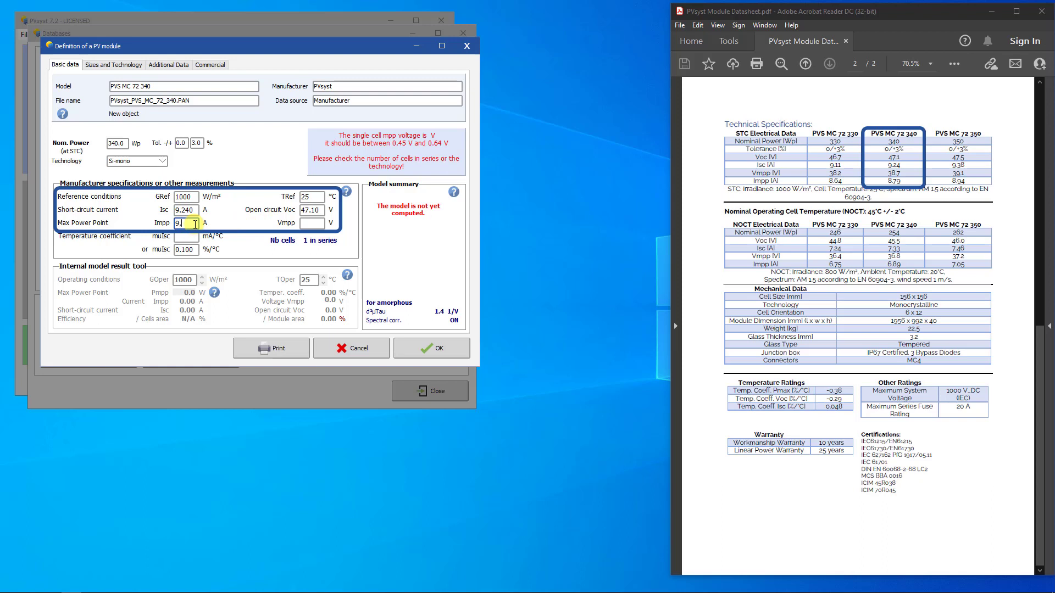
type("8.790")
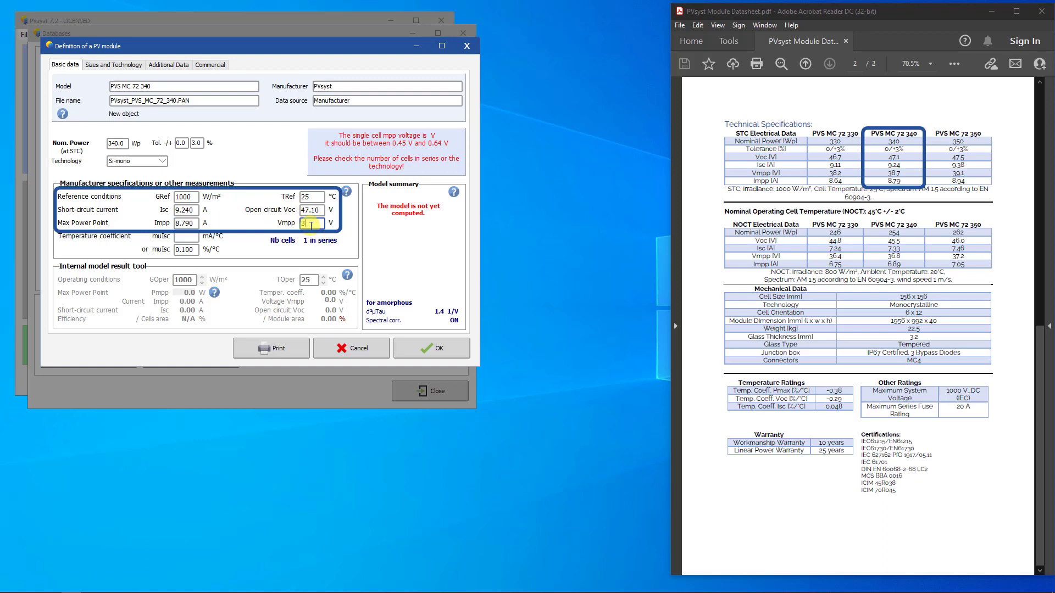
type("38.70")
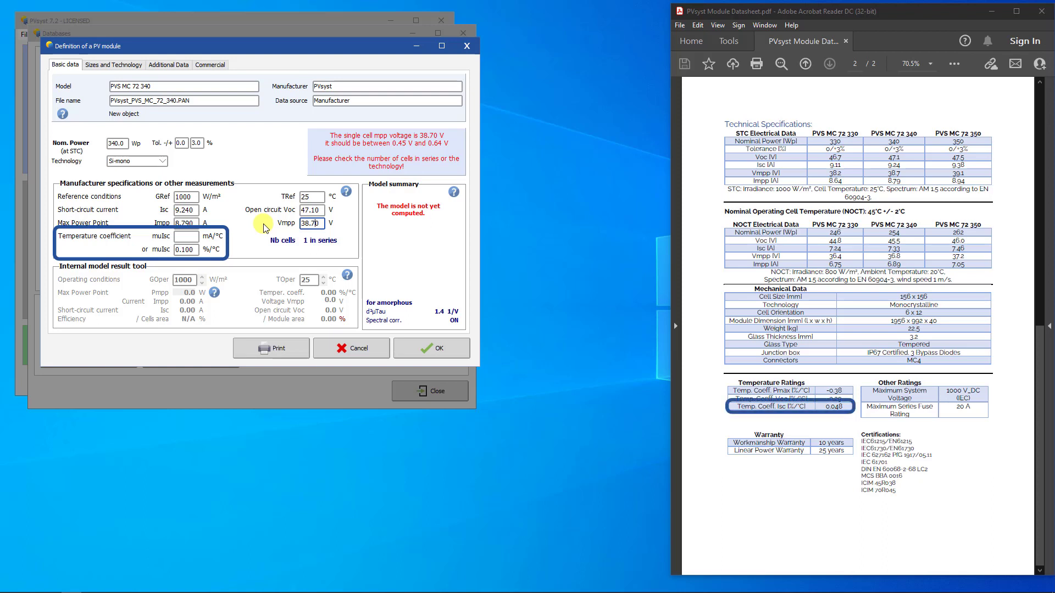
Set the Isc temperature coefficient muIsc to 0.048 %/°C.
left_click(185, 249)
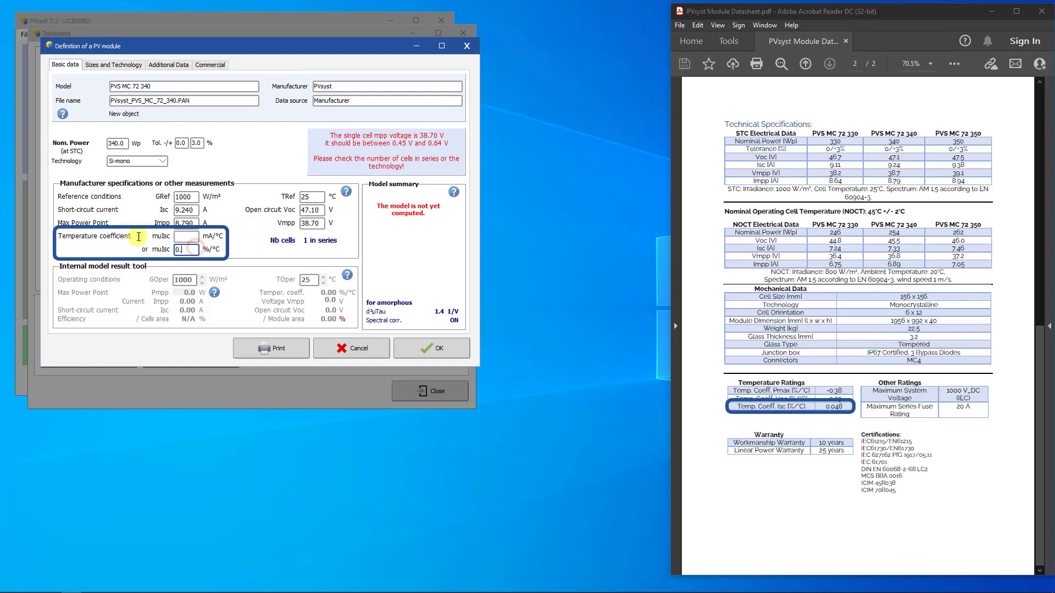
type("0.048")
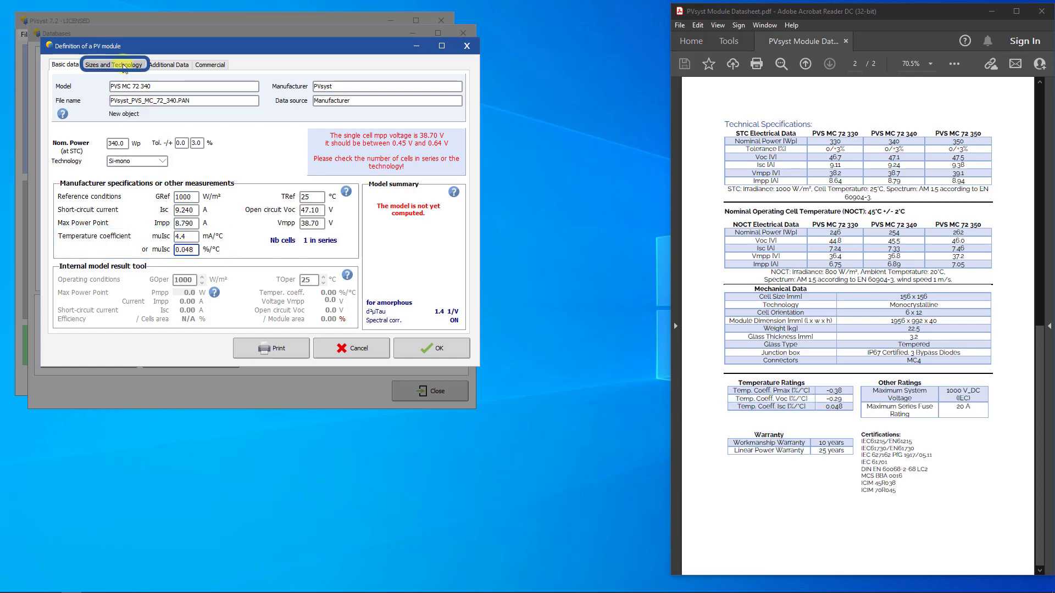
On Sizes and Technology, enter length 1956, width 992, thickness 40 mm, weight 22.5 kg.
left_click(113, 63)
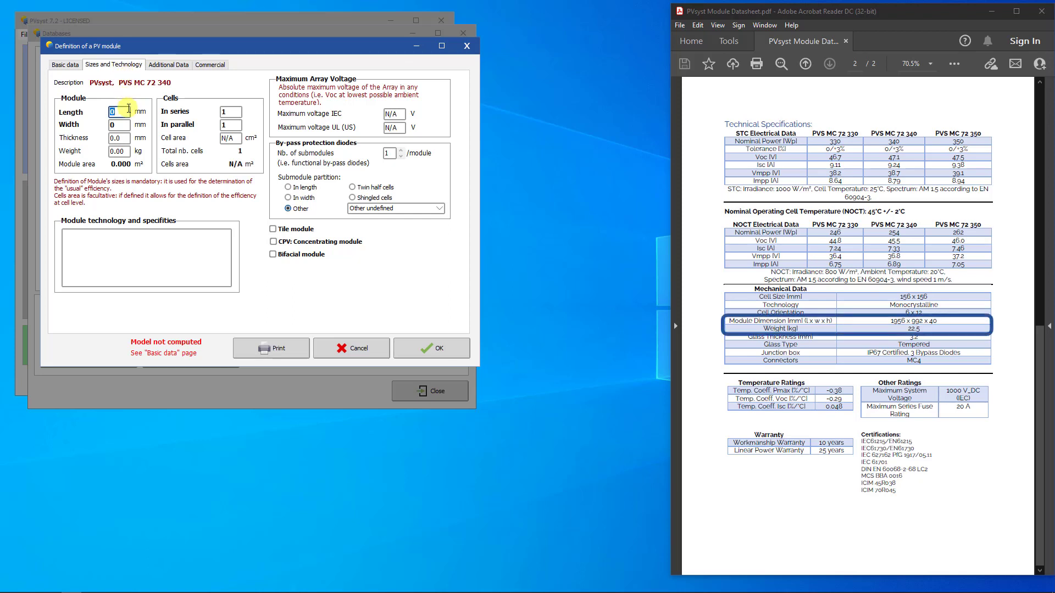
type("1956")
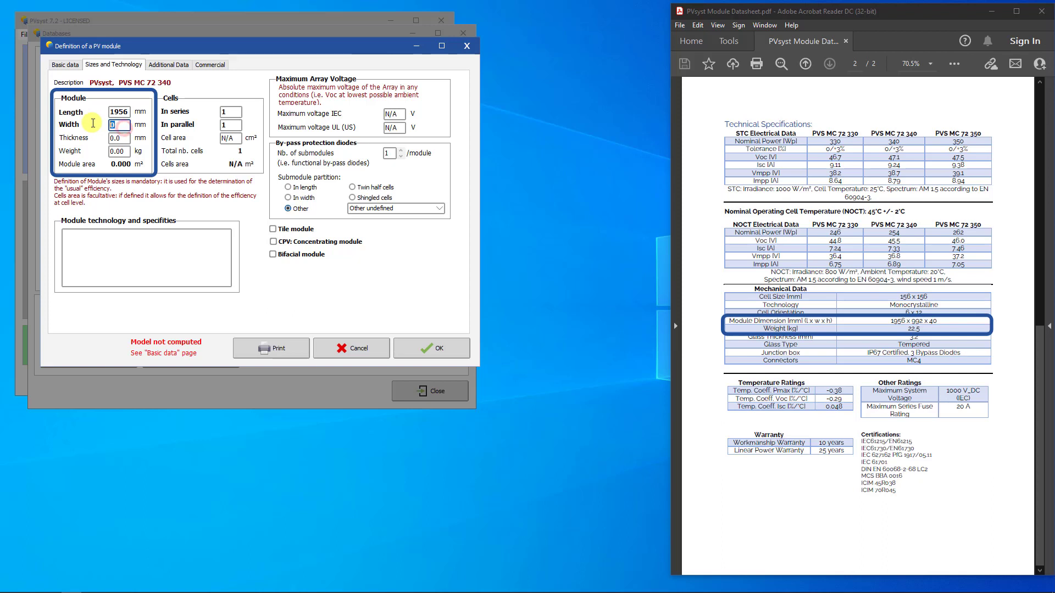
type("99")
left_click(119, 138)
type("40")
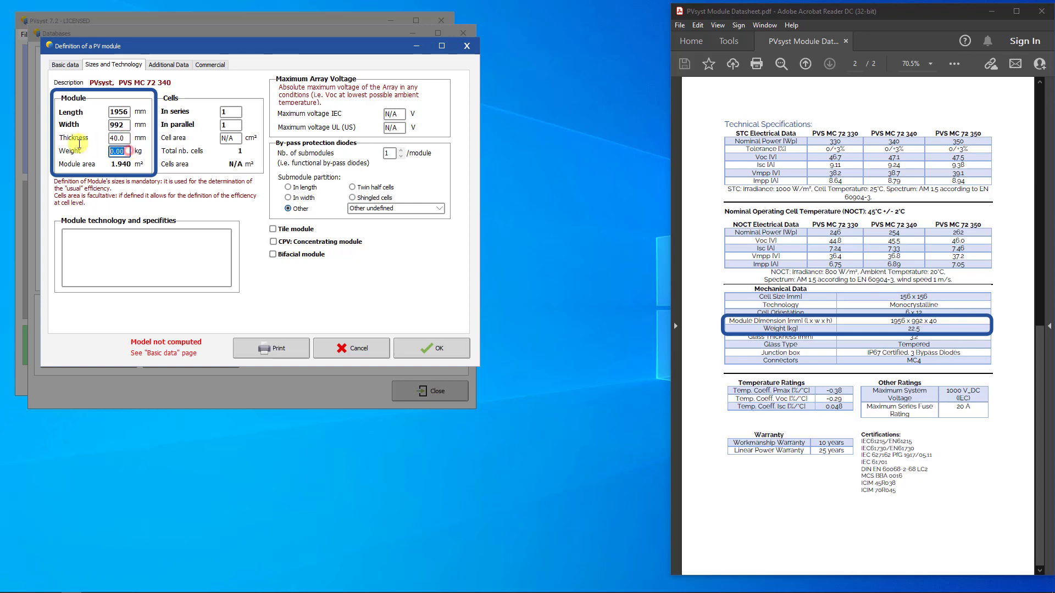
type("22.50")
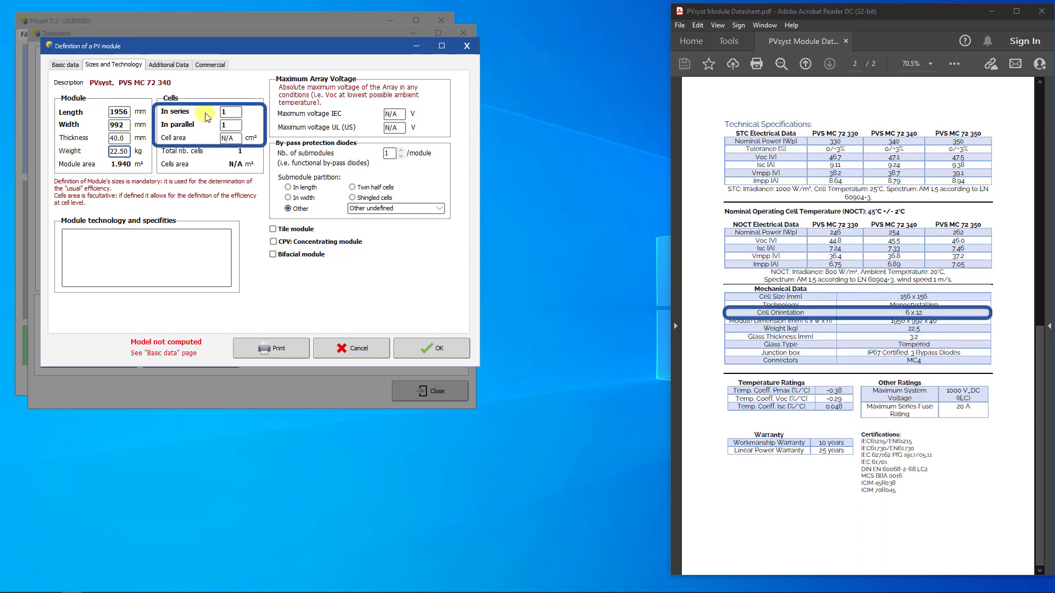
Set 72 cells in series with a 243 cm² cell area.
left_click(230, 111)
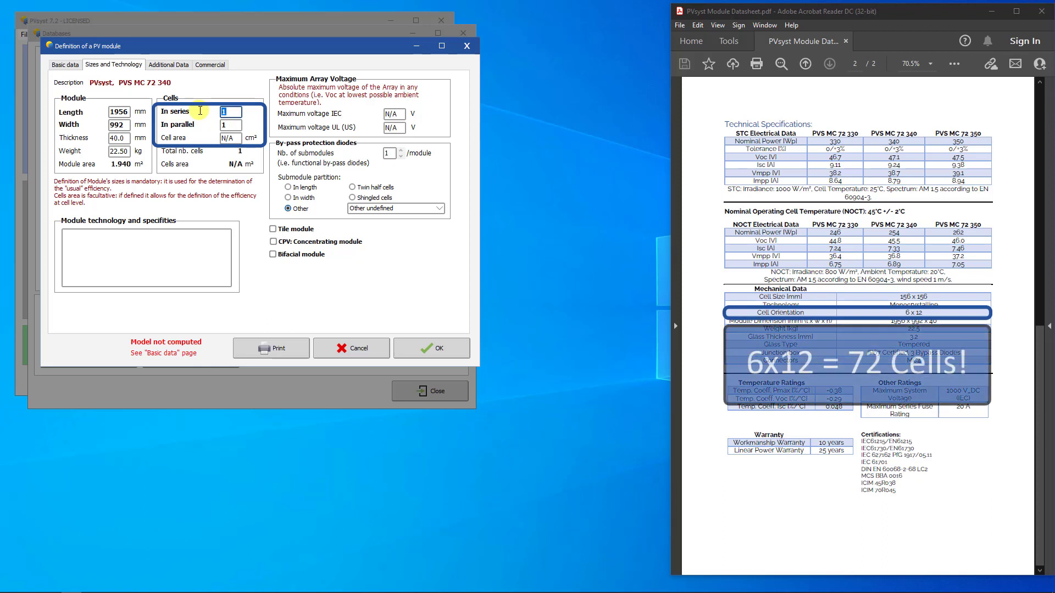
type("72")
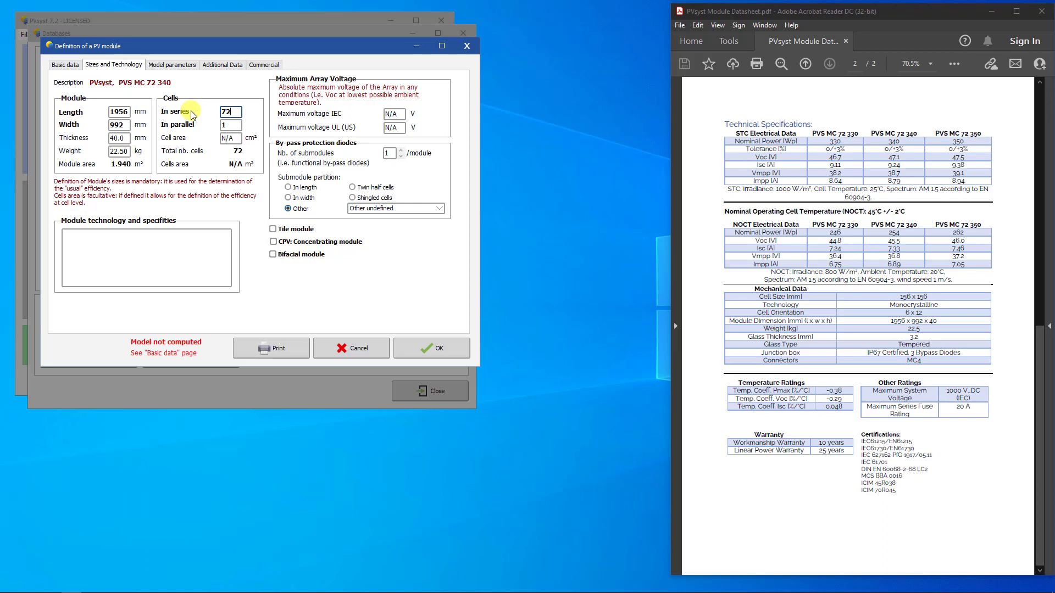
left_click_drag(838, 304, 990, 316)
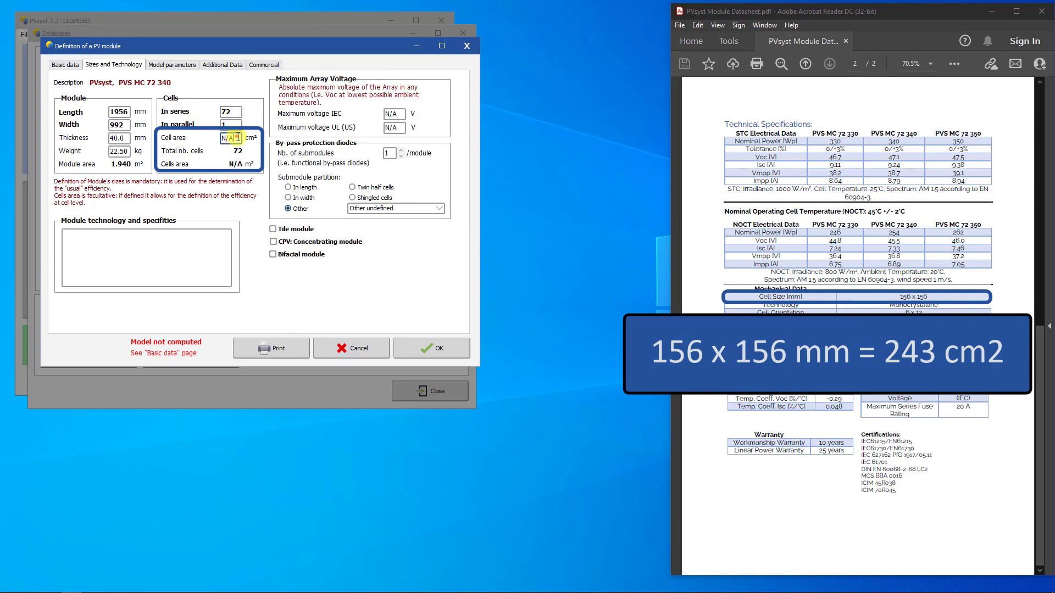
type("243.0")
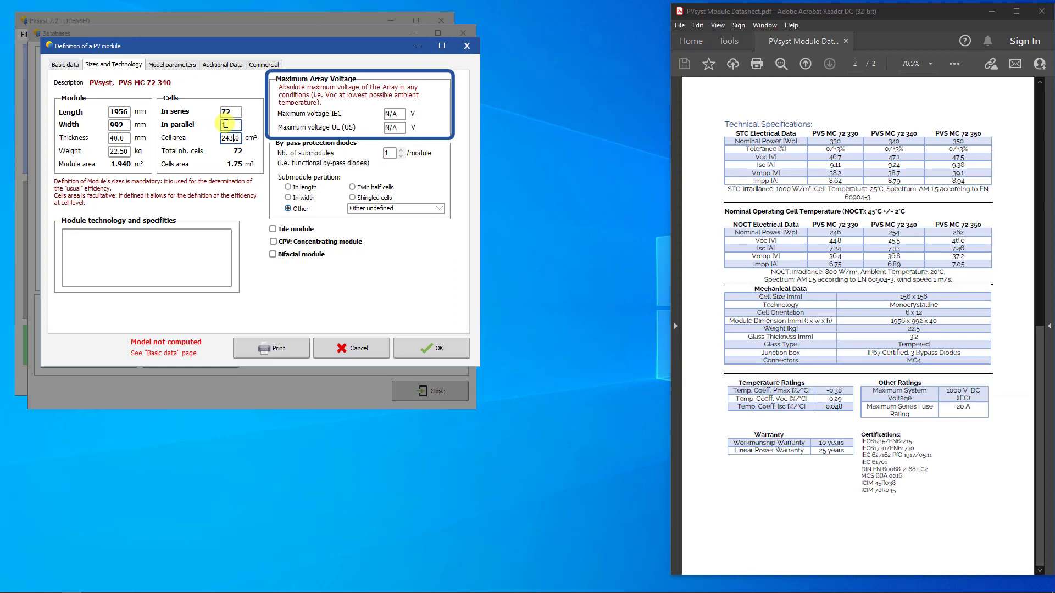
Set maximum array voltage to 1000 V IEC and 600 V UL.
left_click(394, 113)
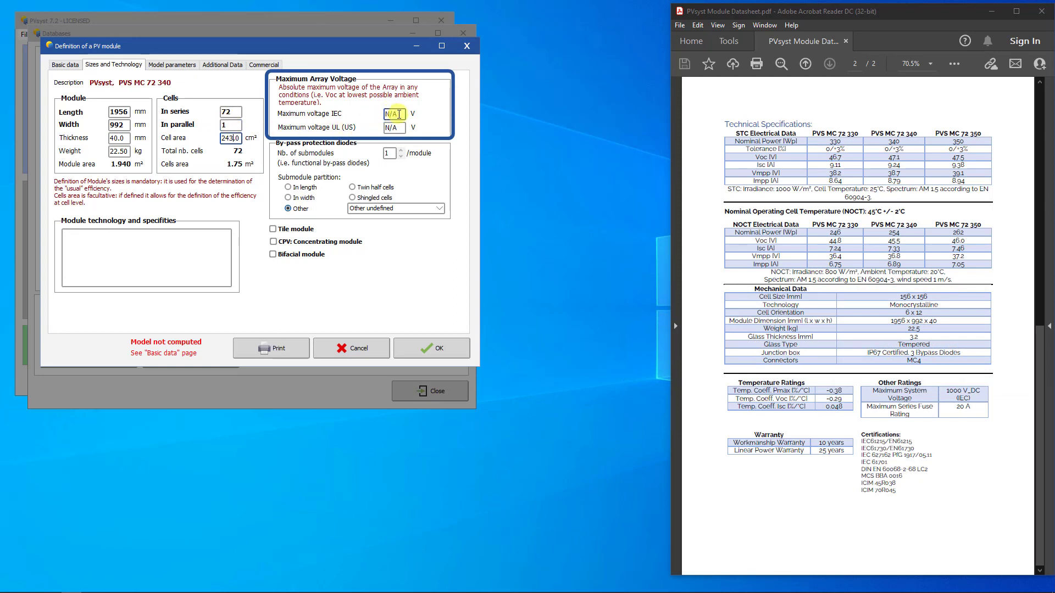
type("1000")
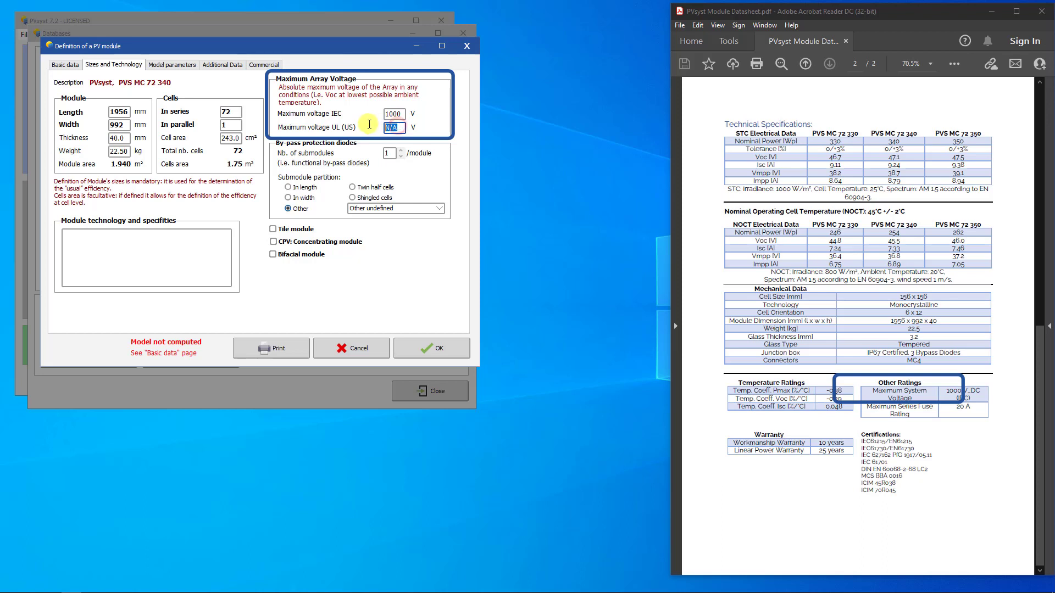
type("600")
left_click(389, 152)
type("3")
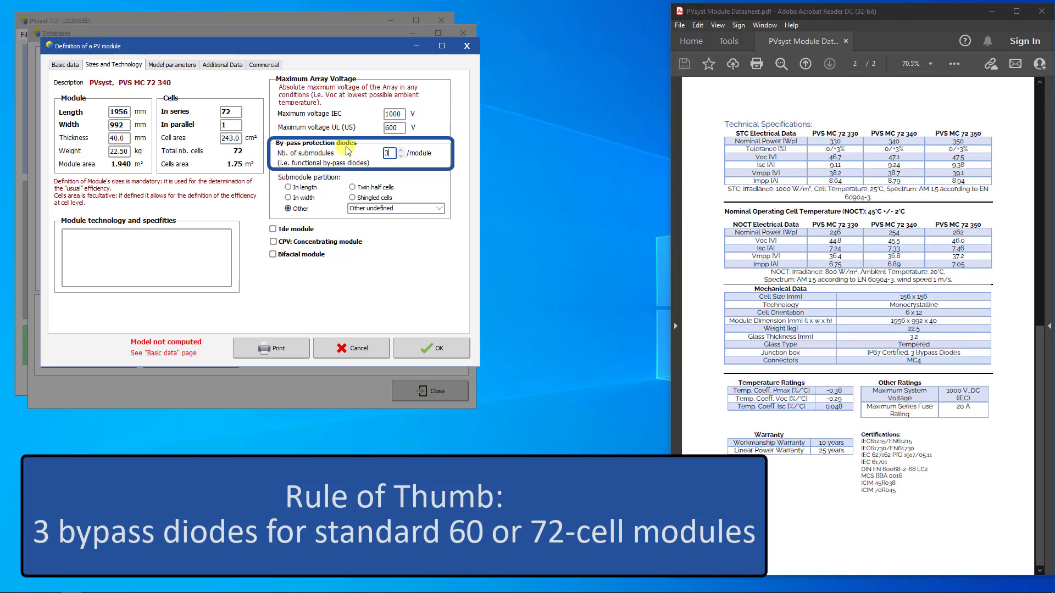
mouse_move(346, 147)
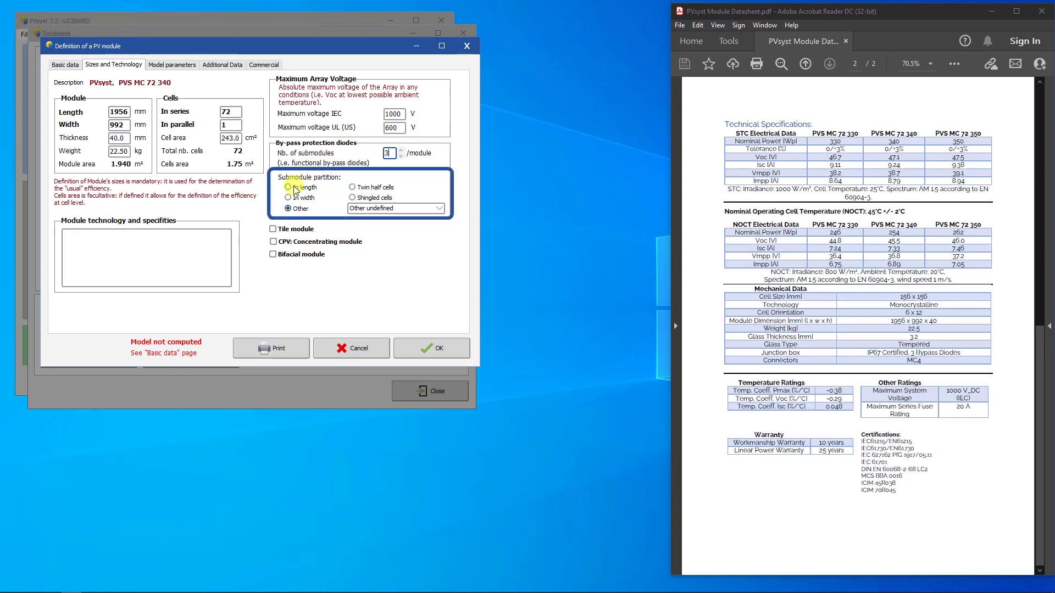
Choose the In length partition for the three bypass-diode submodules.
left_click(288, 187)
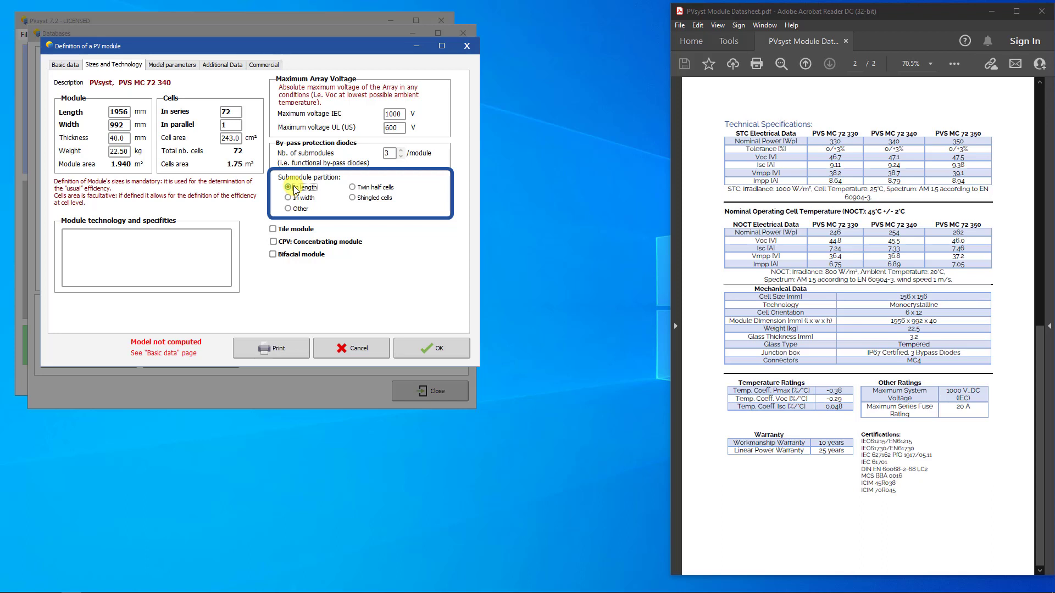
left_click(289, 186)
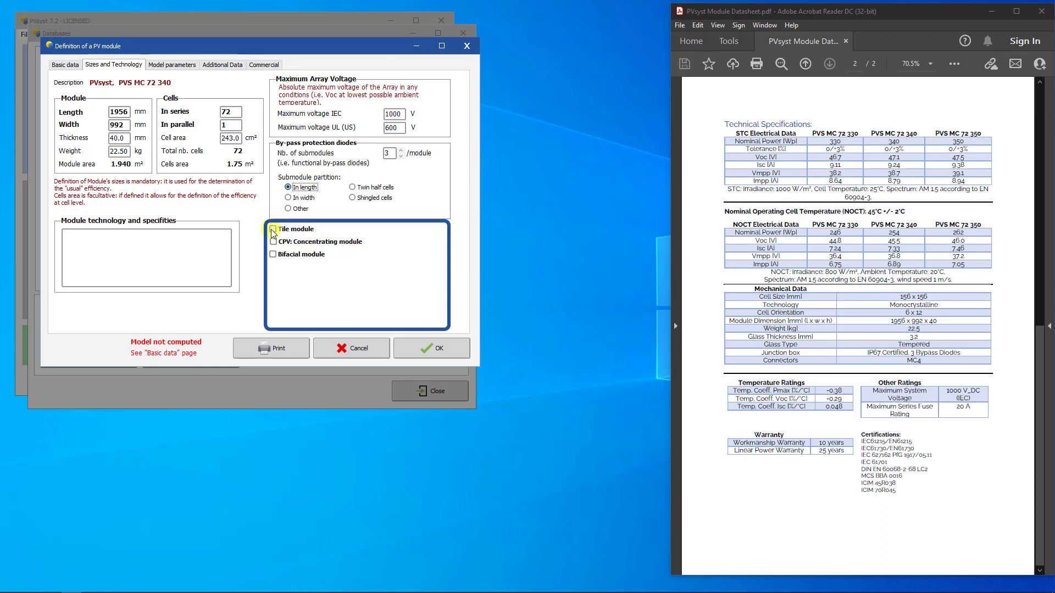
left_click(273, 228)
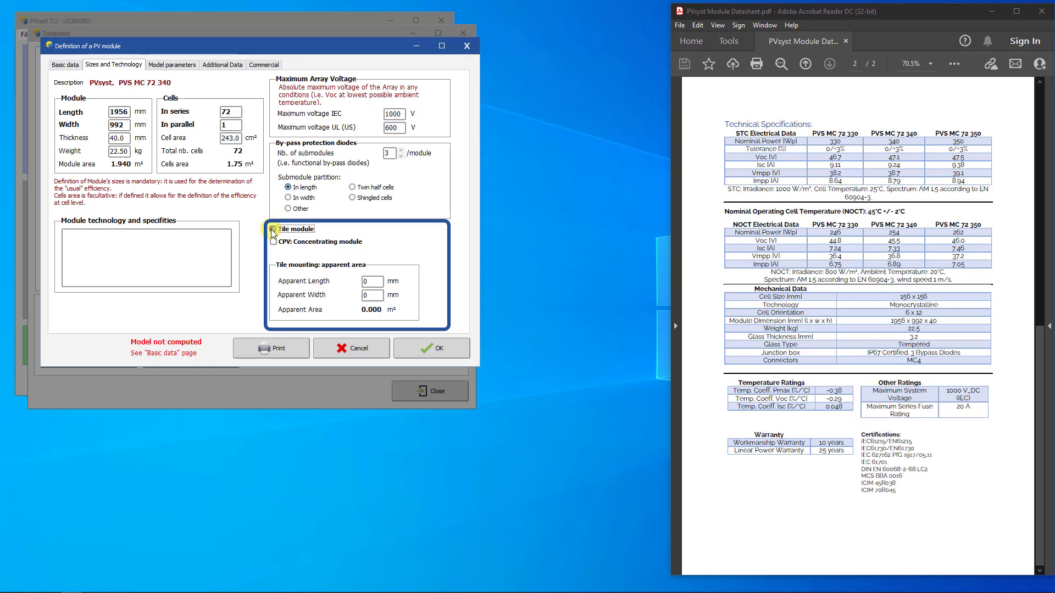
left_click(274, 242)
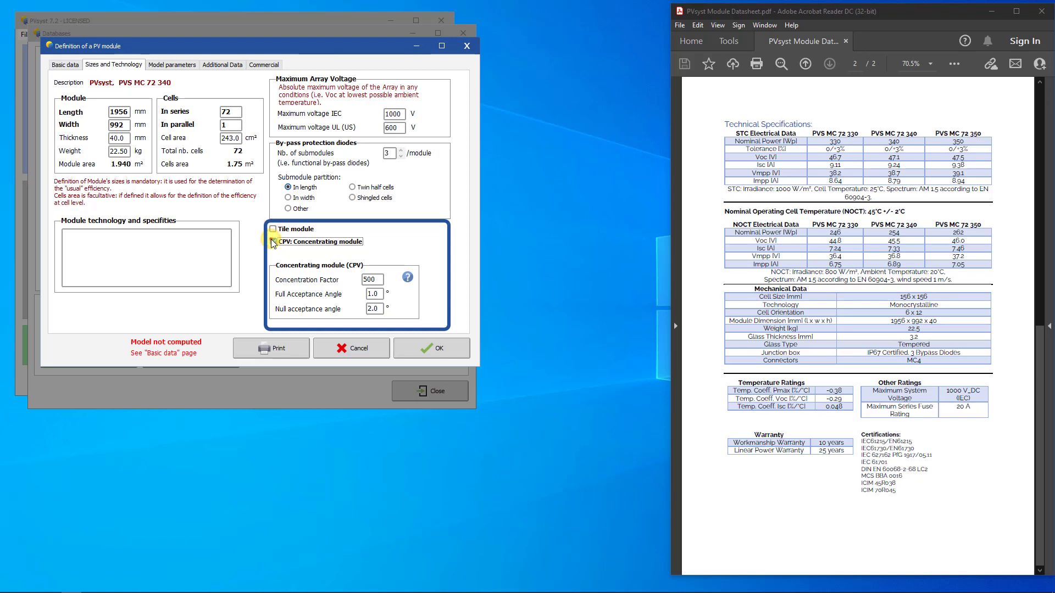
left_click(274, 254)
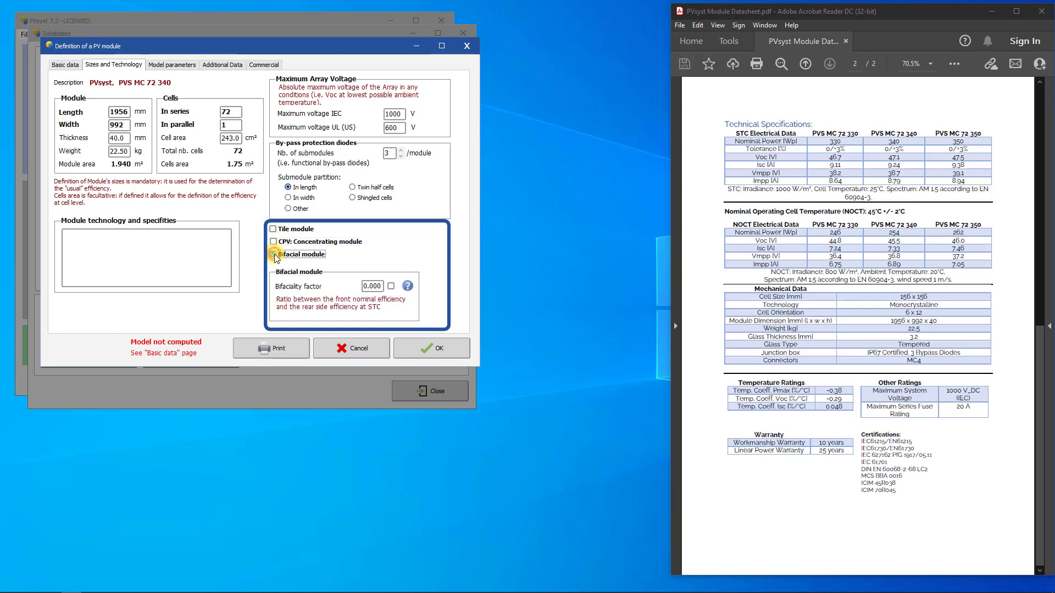
left_click(274, 254)
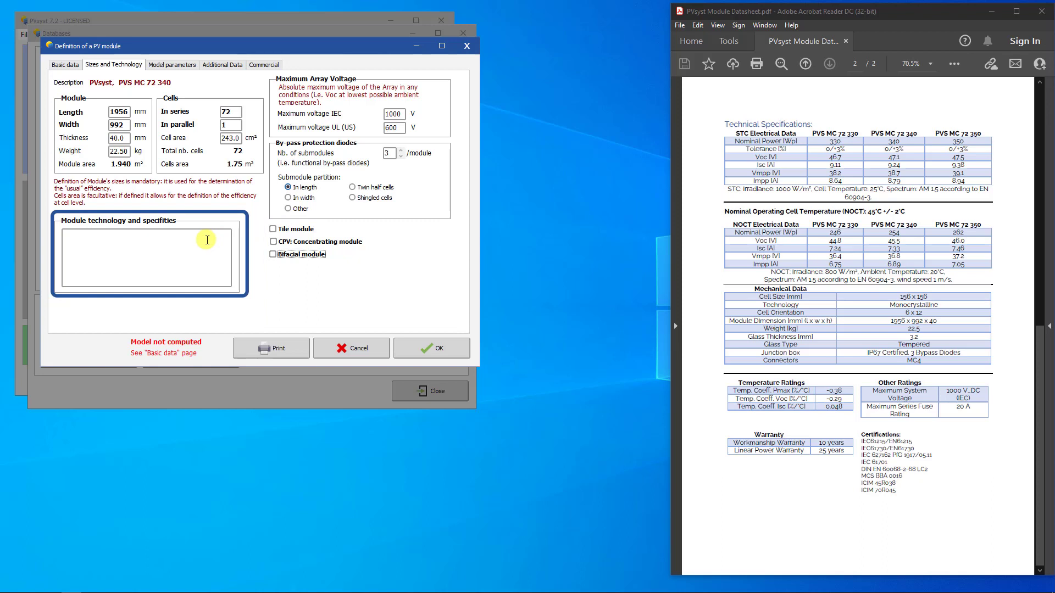
Write 'Tutorial PV Module' and '340 Wpk Power Class' in the module specifics note.
type("Tutorial PV Module")
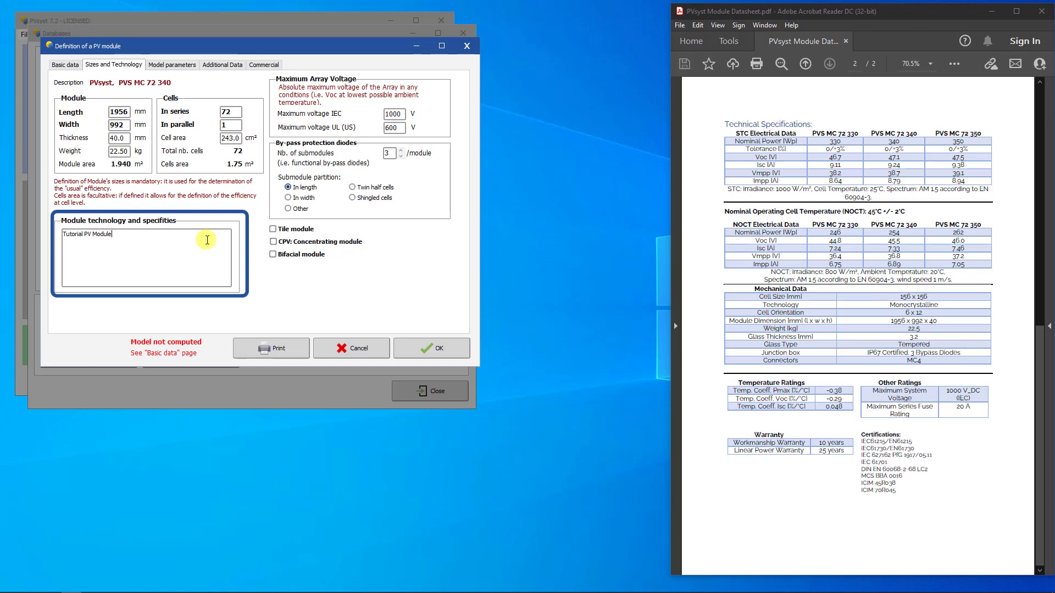
type("340 W")
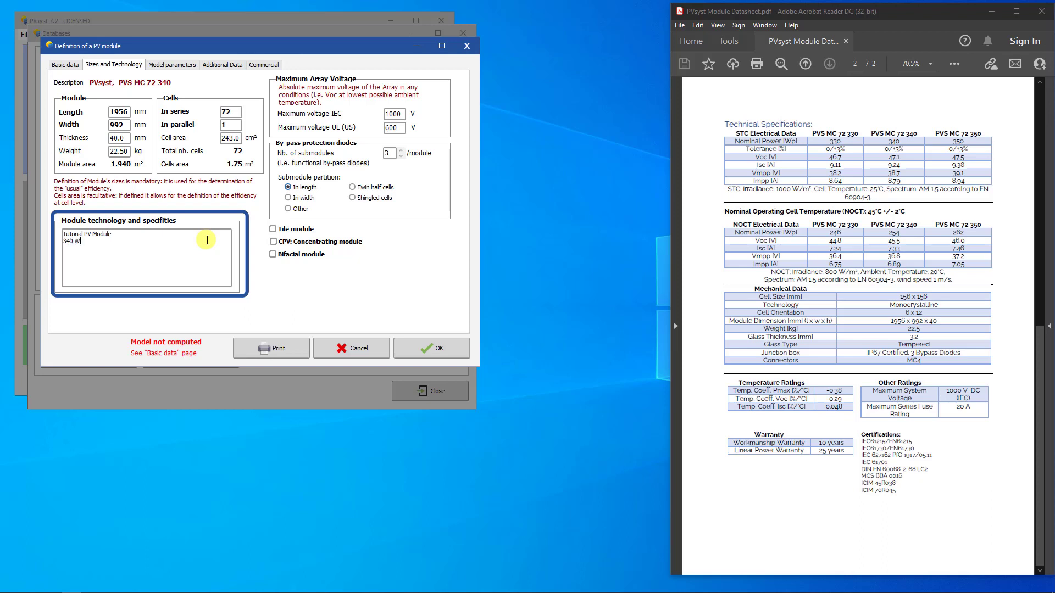
type("pk Power Class")
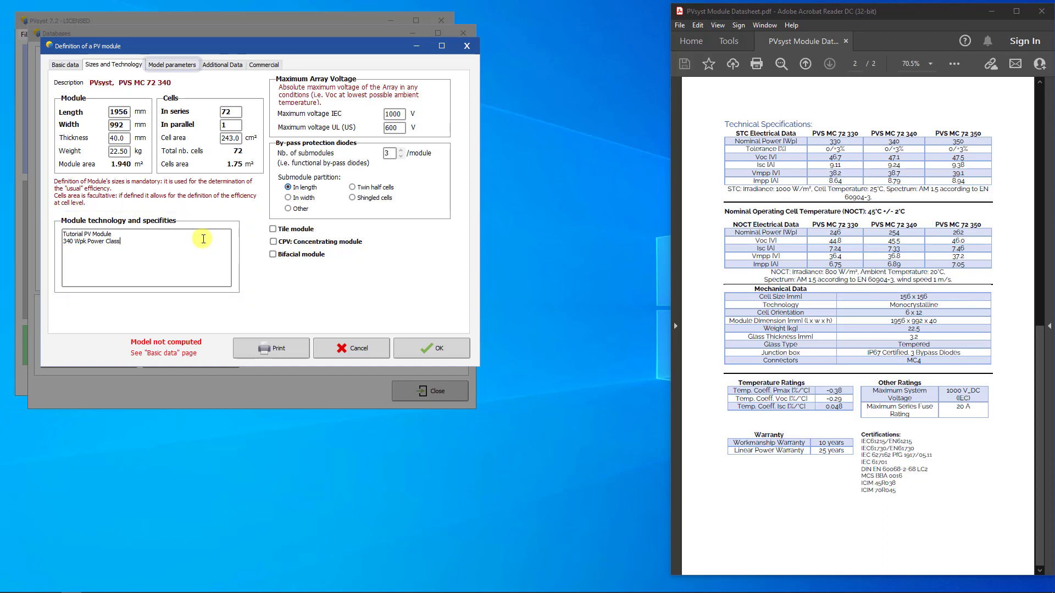
left_click(172, 63)
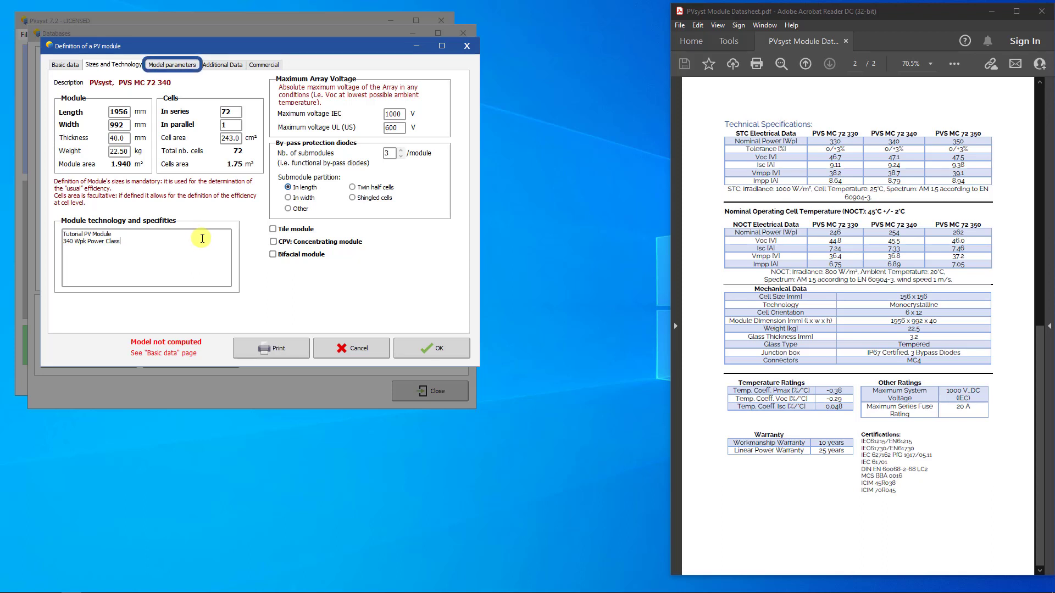
Show the Rshunt - Rserie model parameters with the relative efficiency graph selected.
left_click(172, 63)
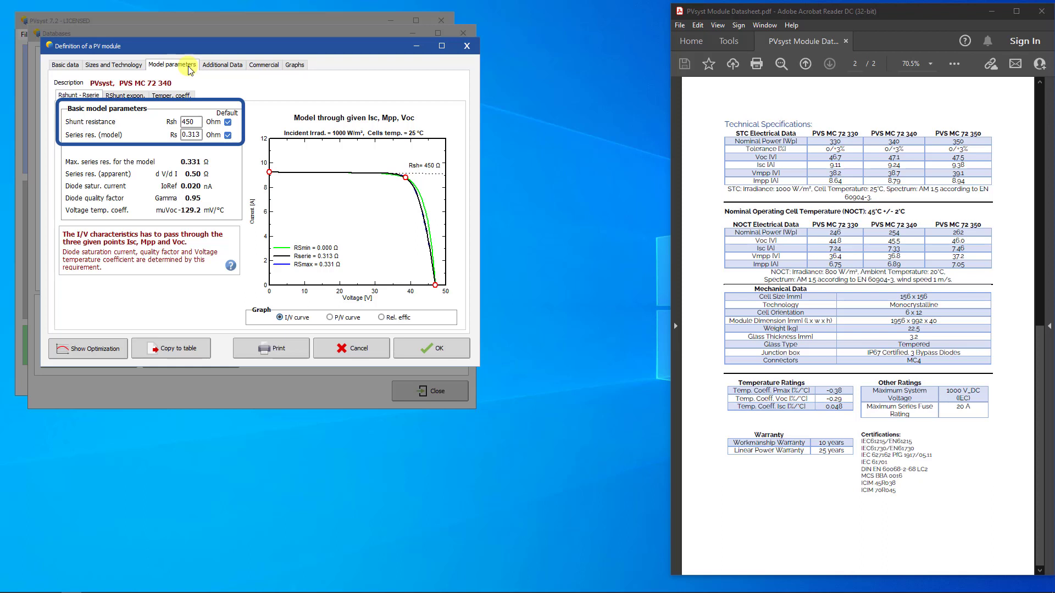
left_click(382, 316)
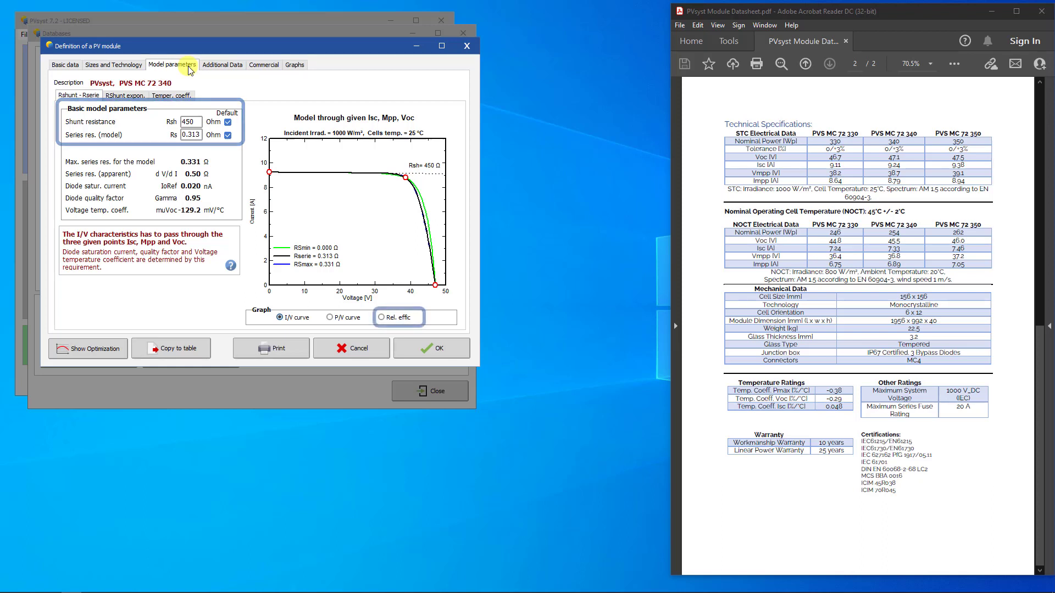
mouse_move(199, 86)
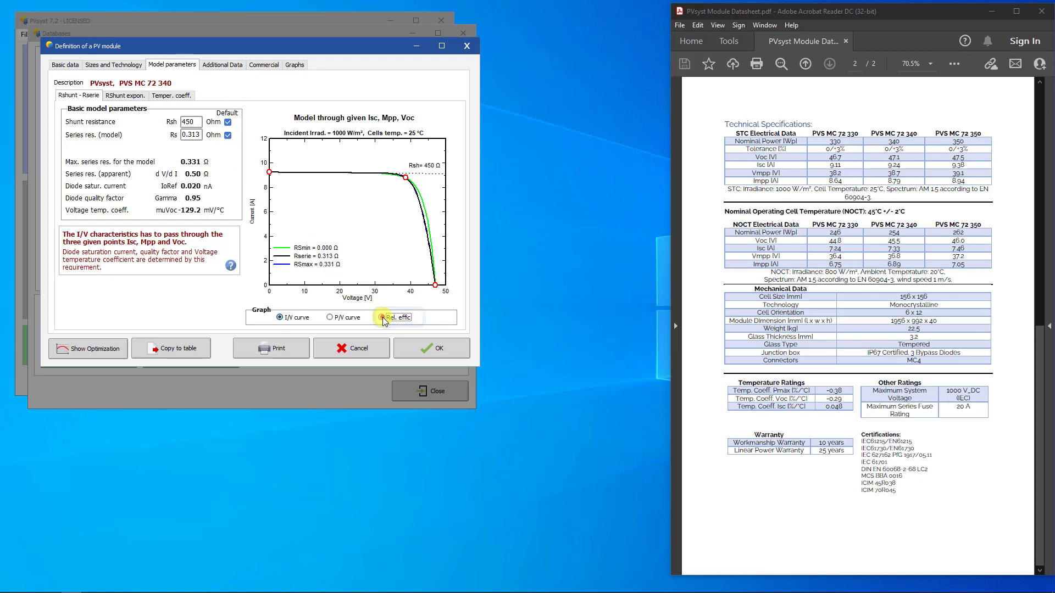
left_click(384, 316)
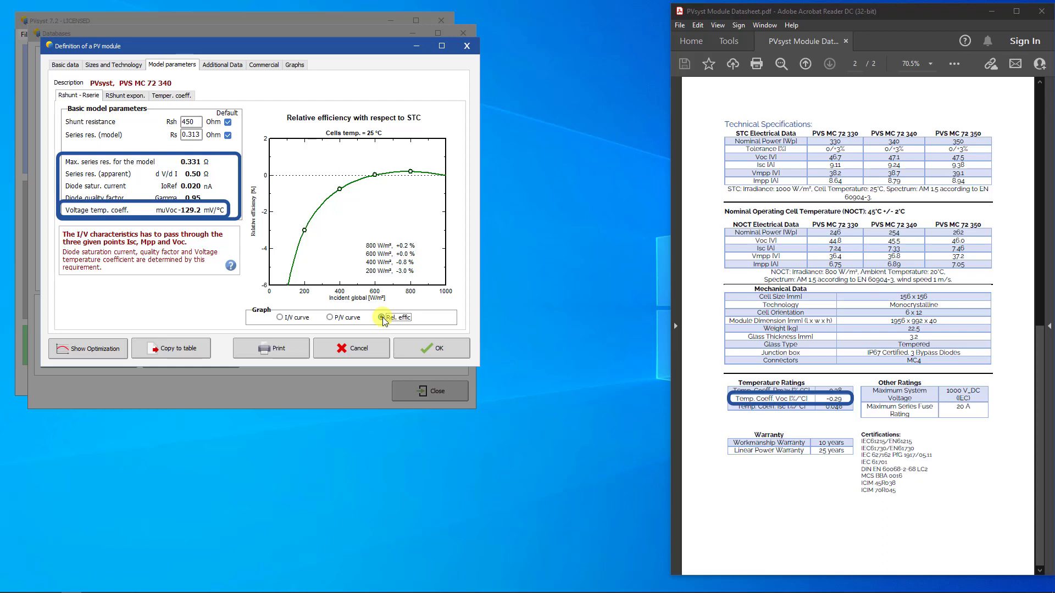
Switch to the RShunt expon. settings showing shunt resistance versus irradiance.
left_click(124, 95)
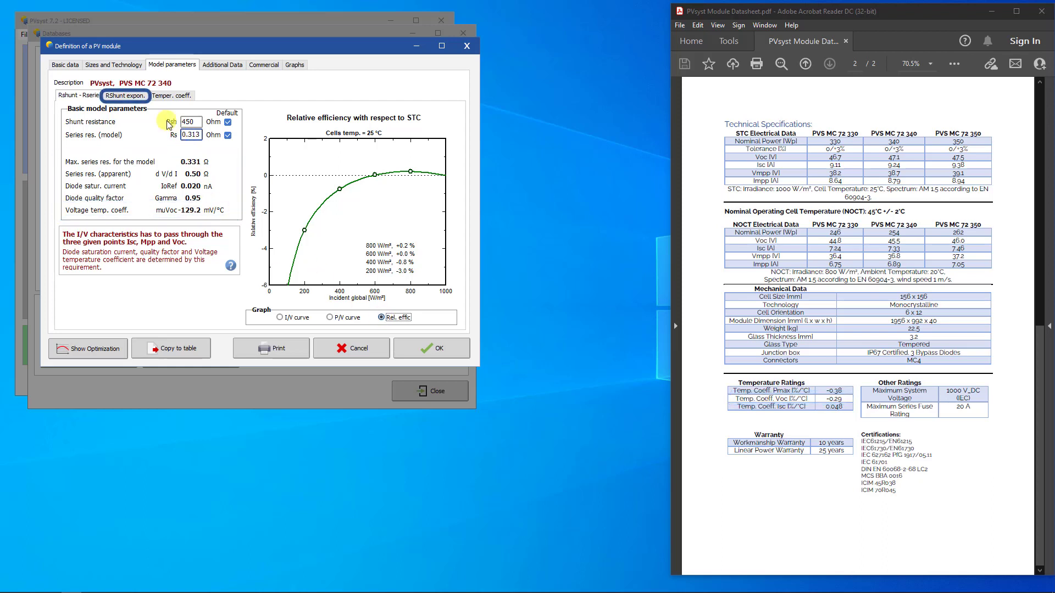
left_click(125, 94)
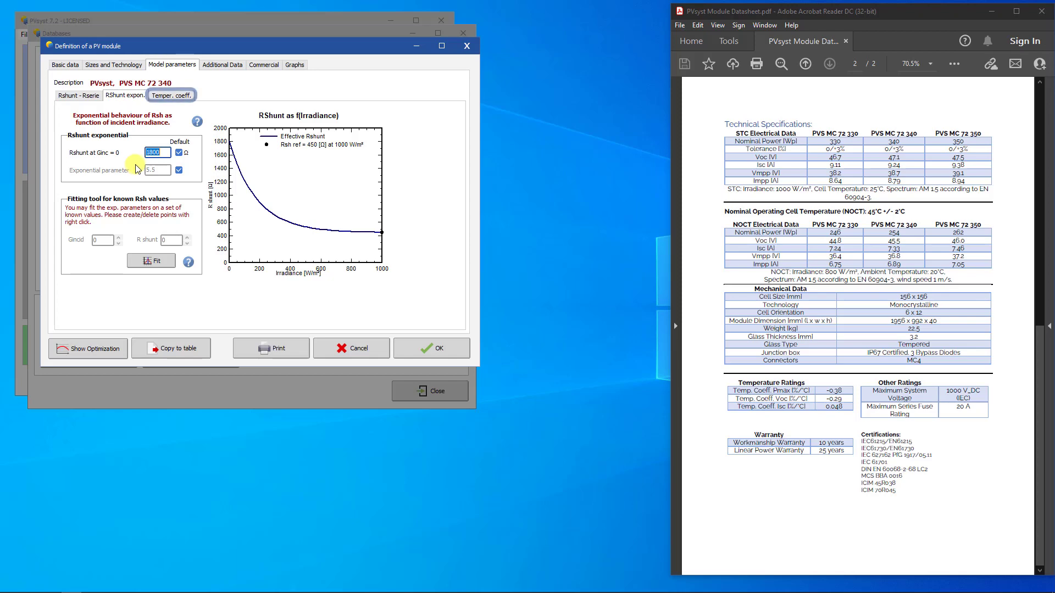
Enable the temperature correction with a Pmpp coefficient of -0.380 %/°C.
left_click(170, 94)
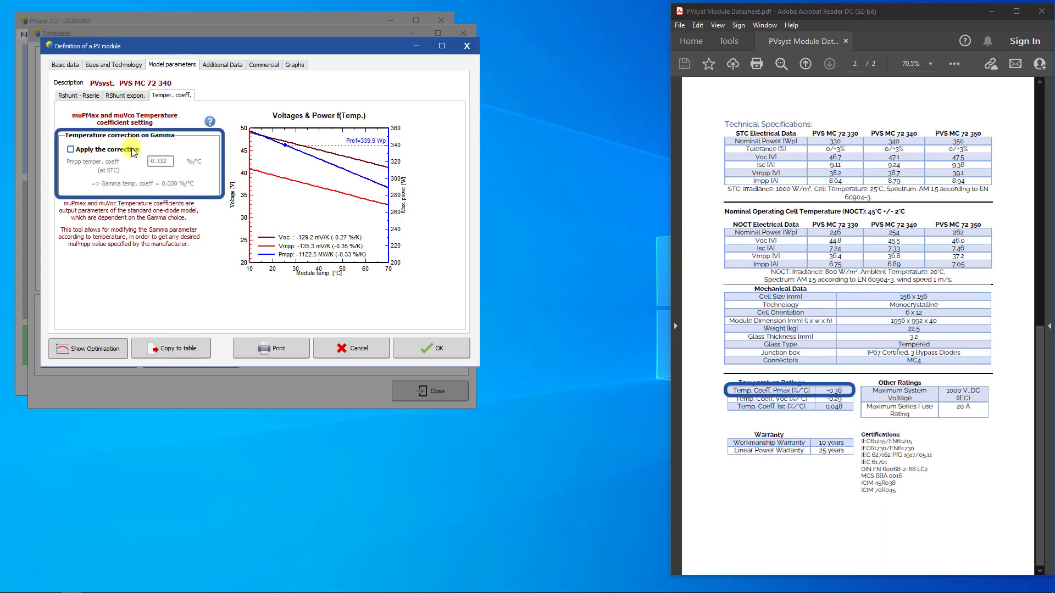
left_click(71, 149)
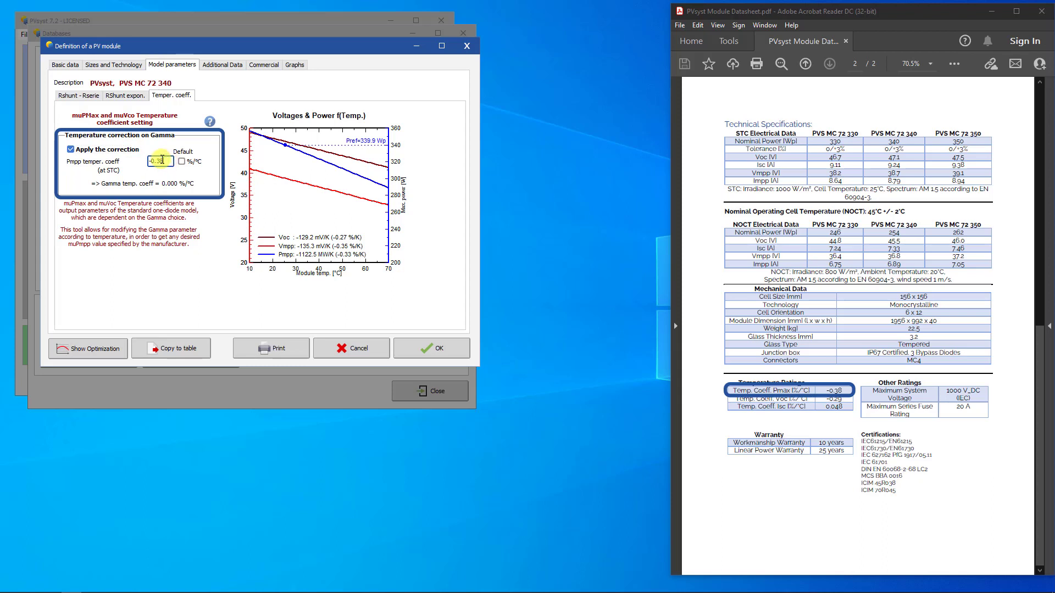
type("-0.380")
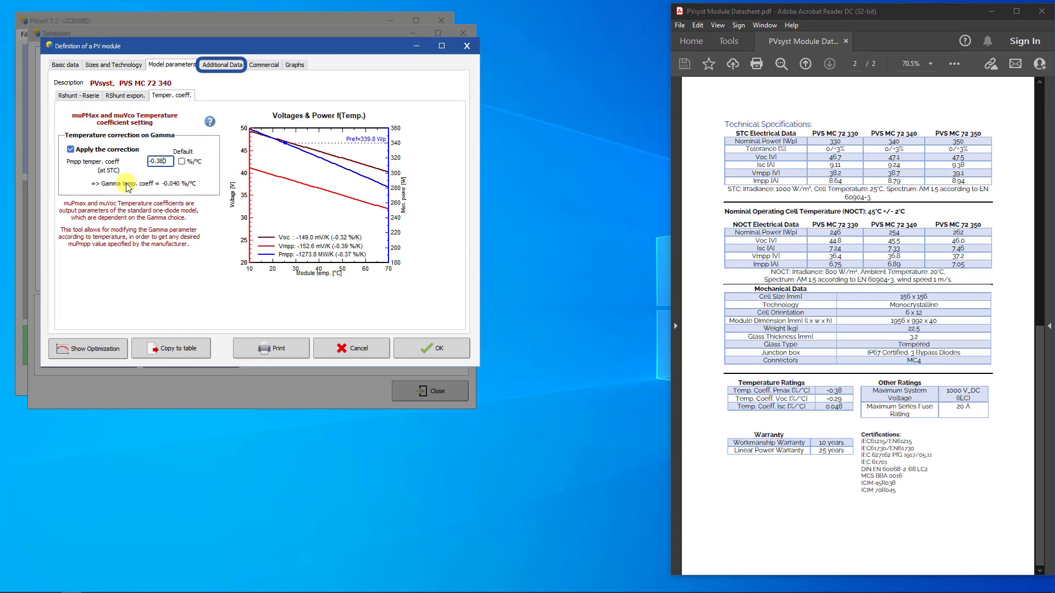
mouse_move(154, 114)
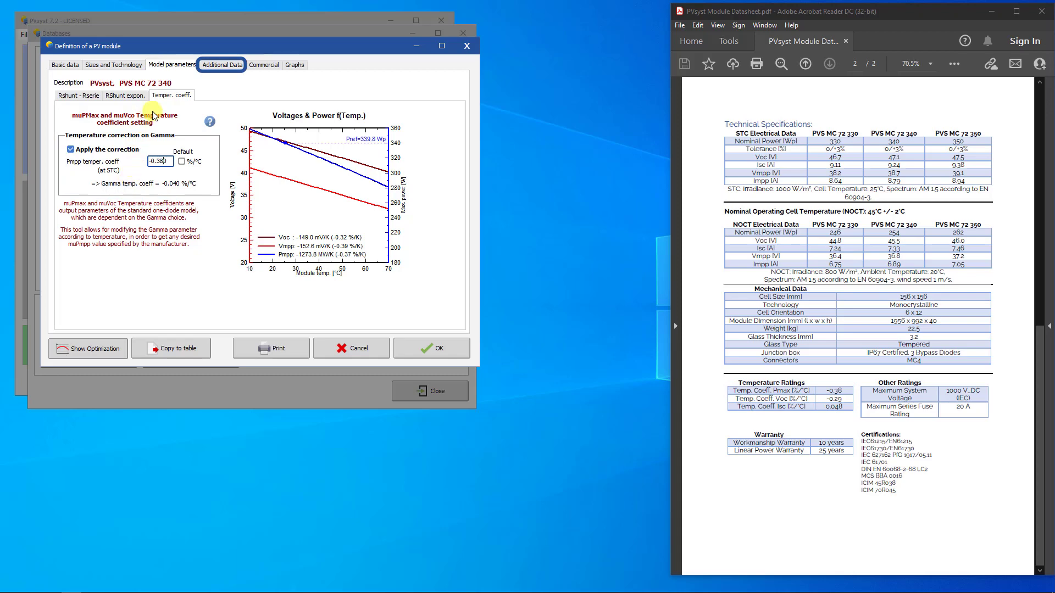
In Additional Data's Customized IAM, set the front surface to AR coating.
left_click(221, 65)
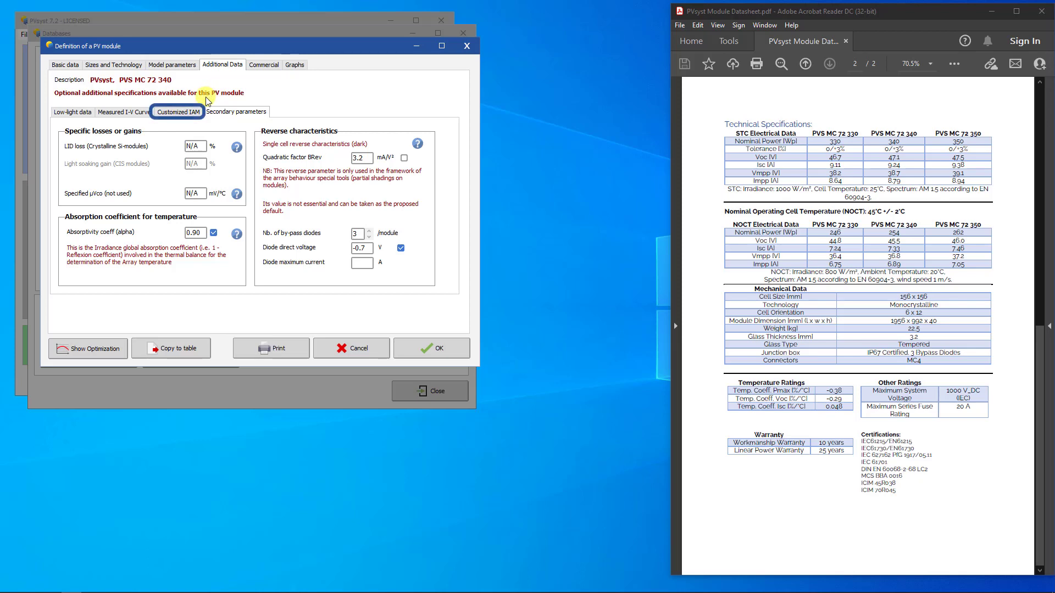
left_click(178, 111)
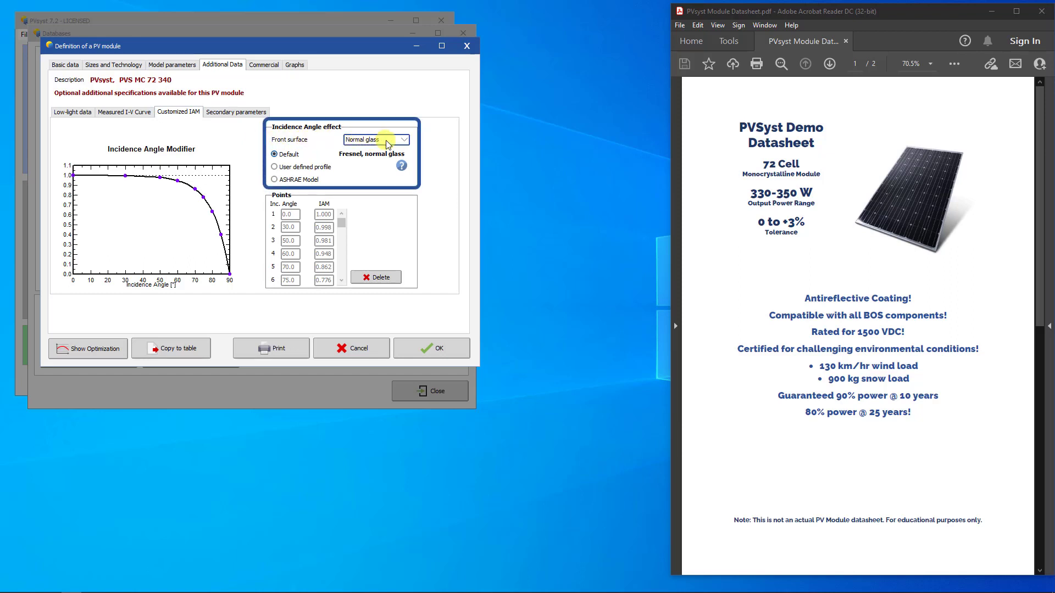
left_click(403, 140)
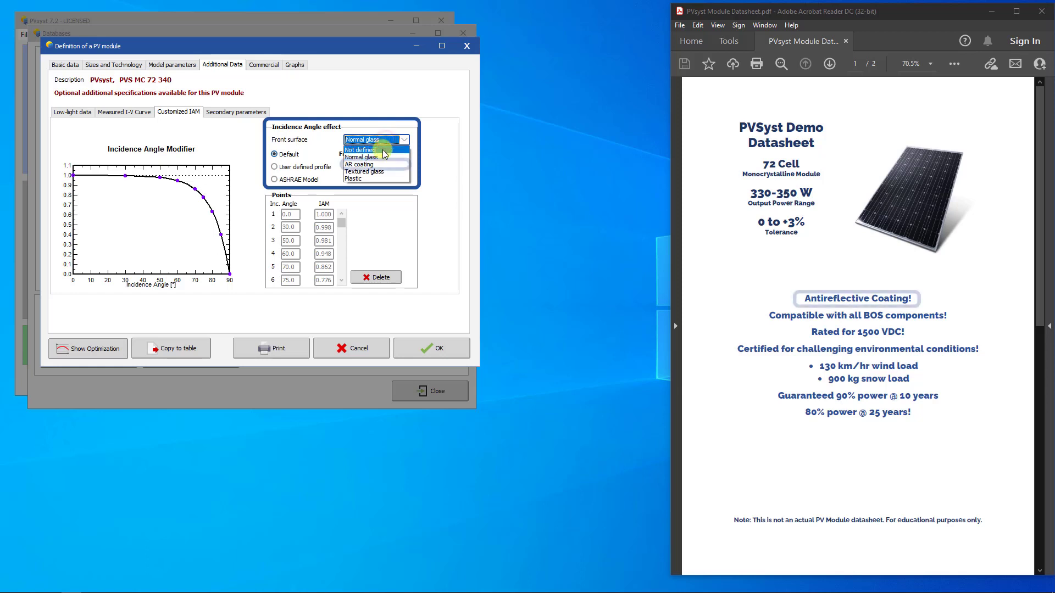
mouse_move(361, 164)
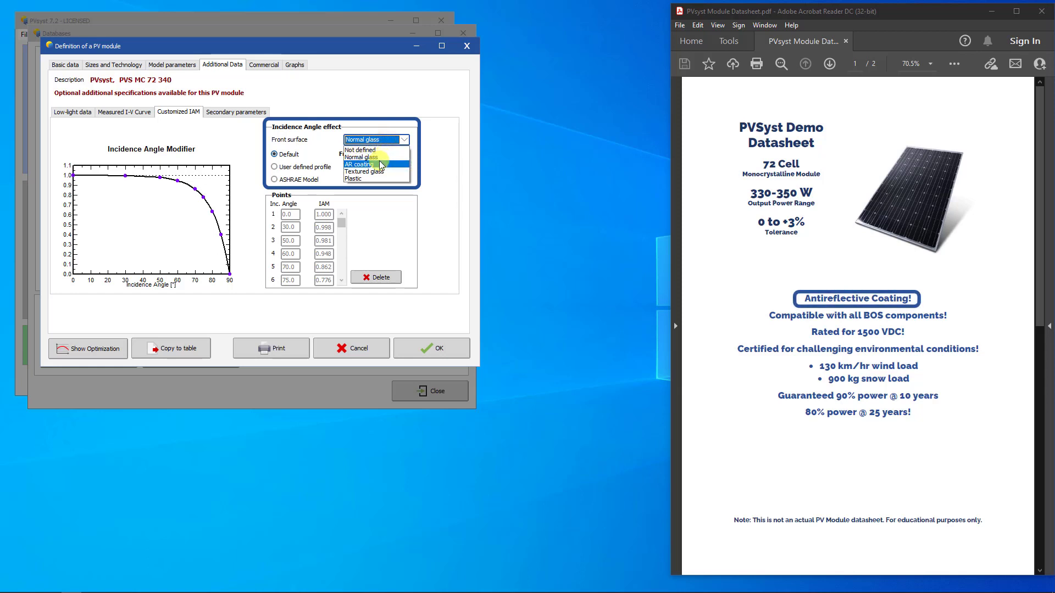
left_click(359, 165)
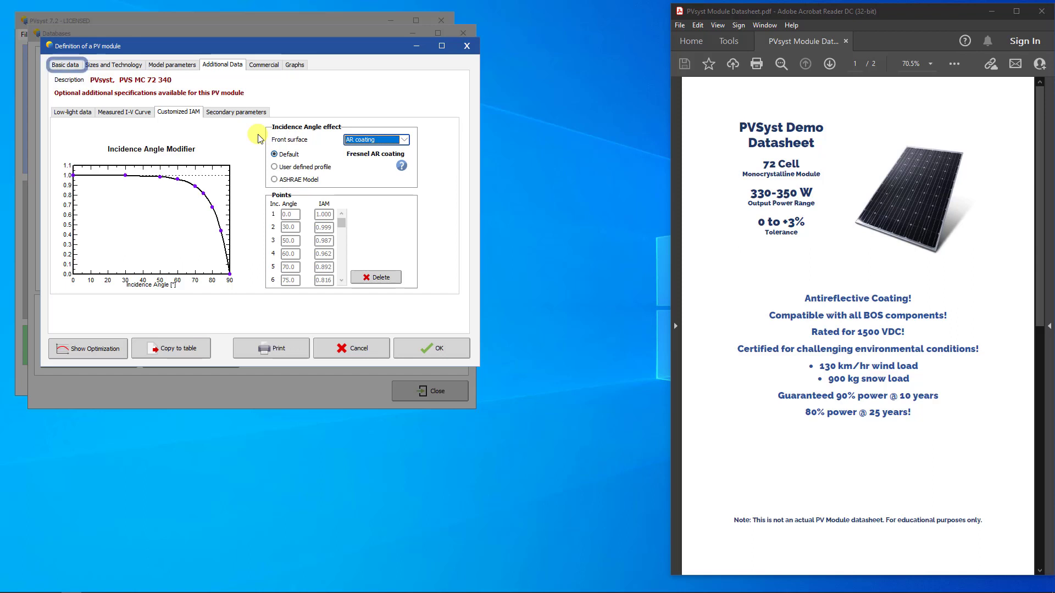
Evaluate the internal model result on Basic data at TOper 30 °C, giving 64.7 W.
left_click(65, 64)
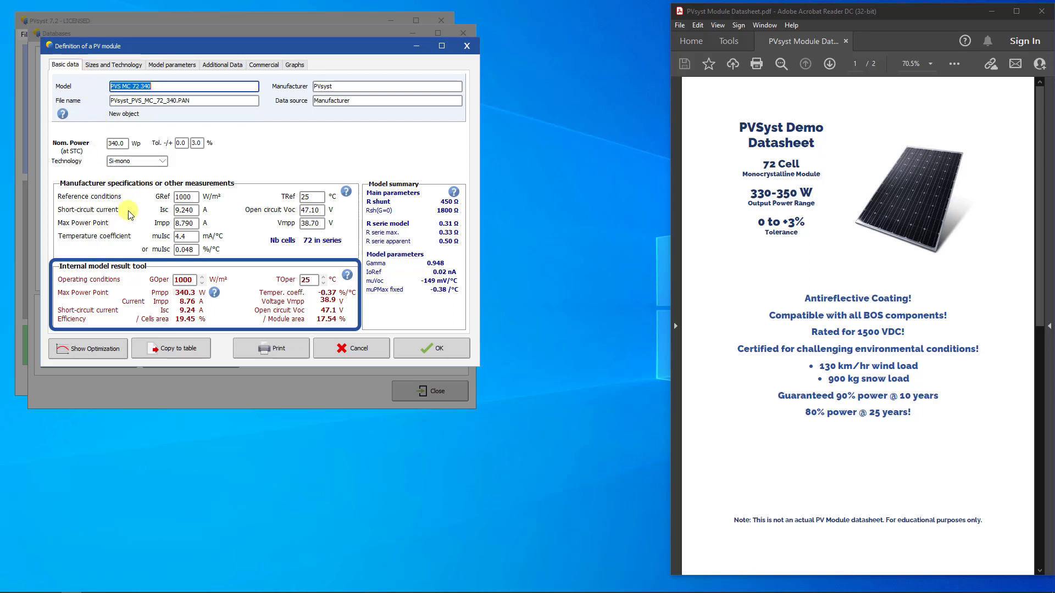
mouse_move(154, 254)
type("200")
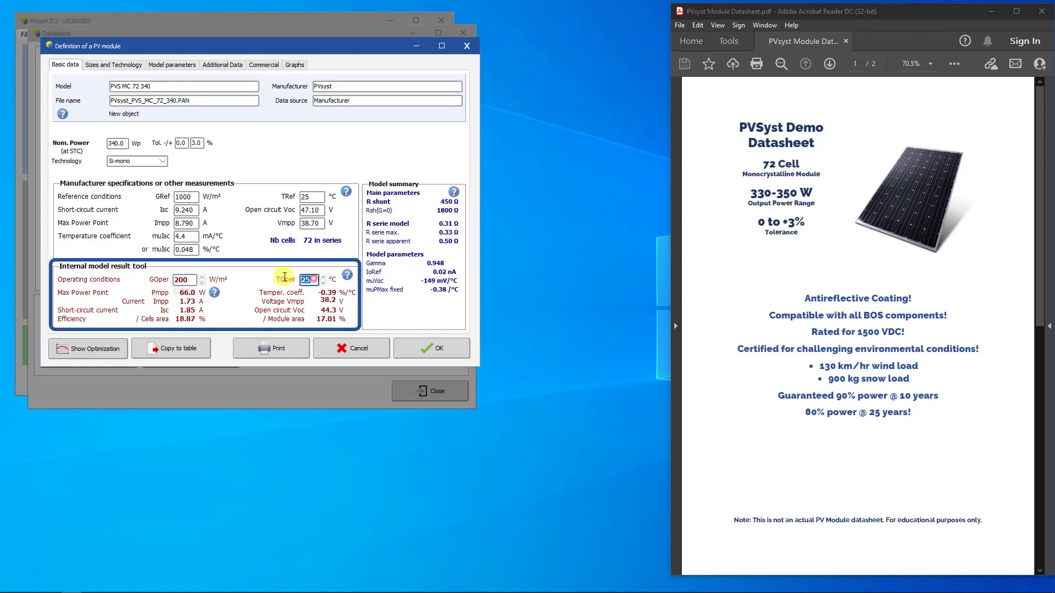
type("30")
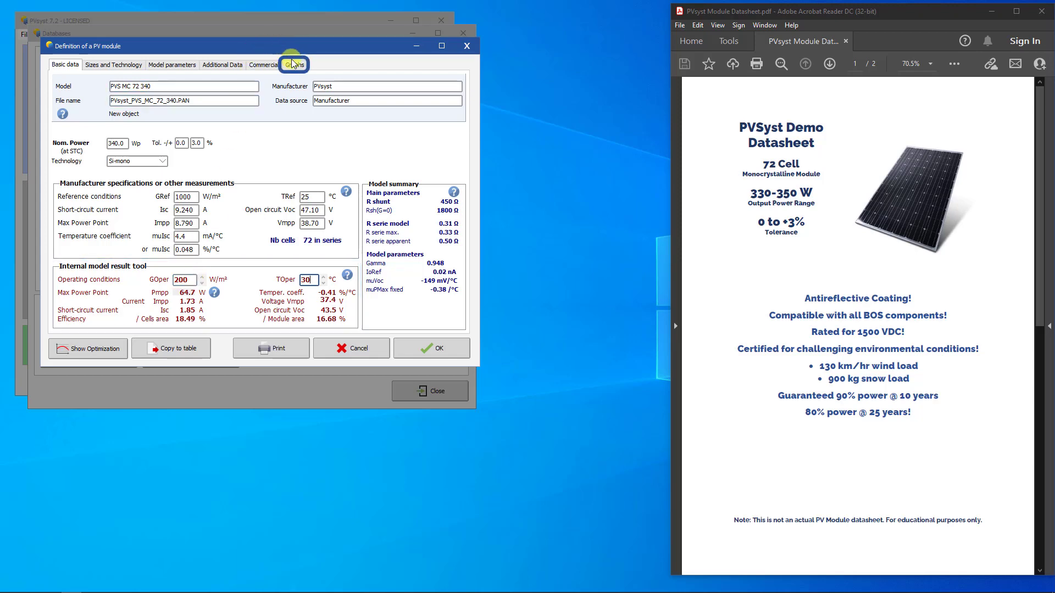
View the enlarged I/V curves and efficiency versus irradiance graphs at several temperatures.
left_click(293, 65)
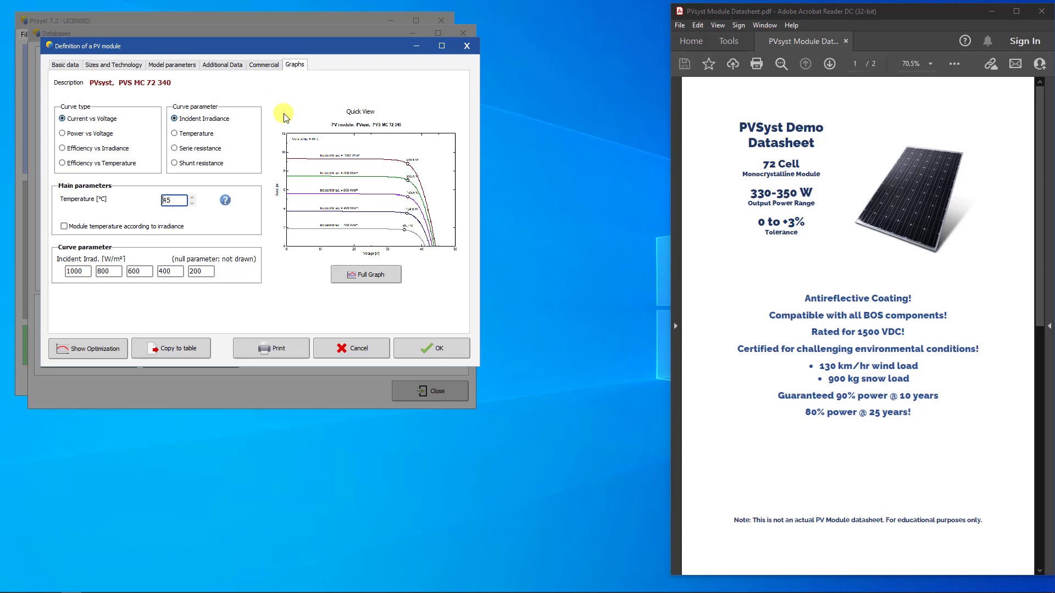
left_click(364, 273)
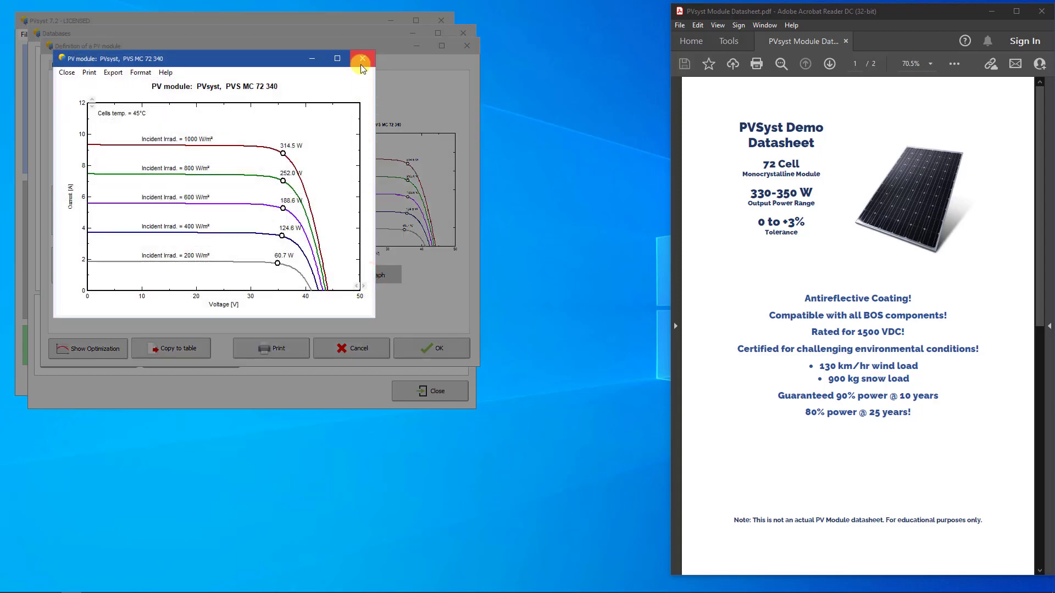
left_click(362, 58)
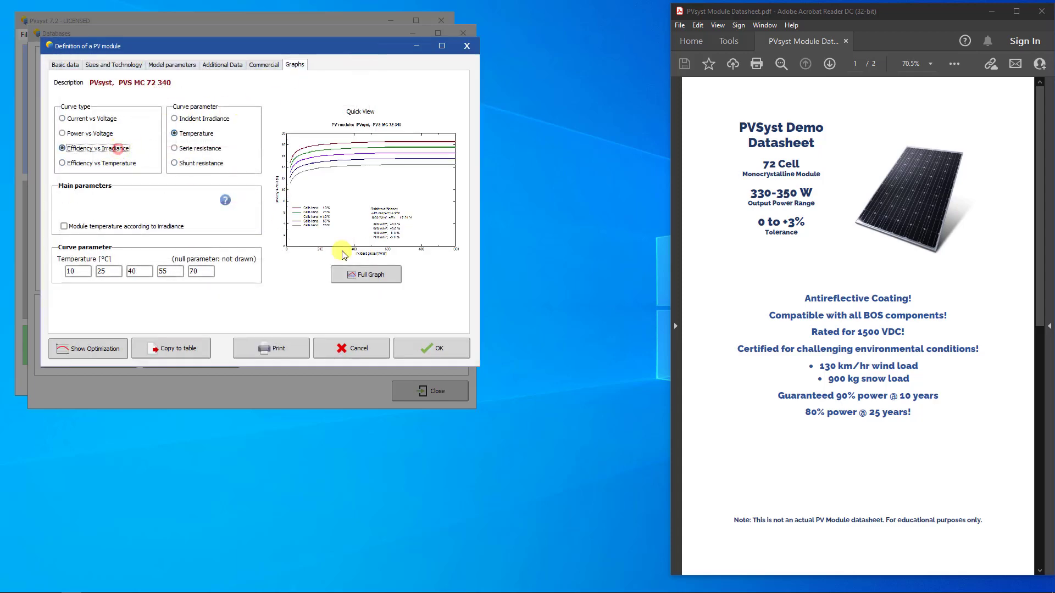
left_click(364, 273)
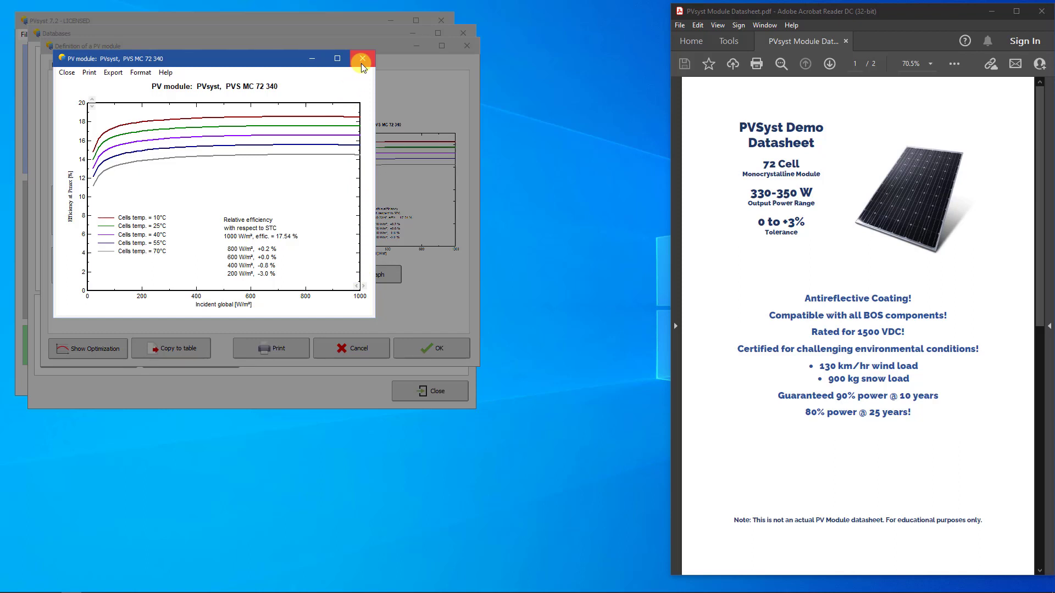
left_click(361, 58)
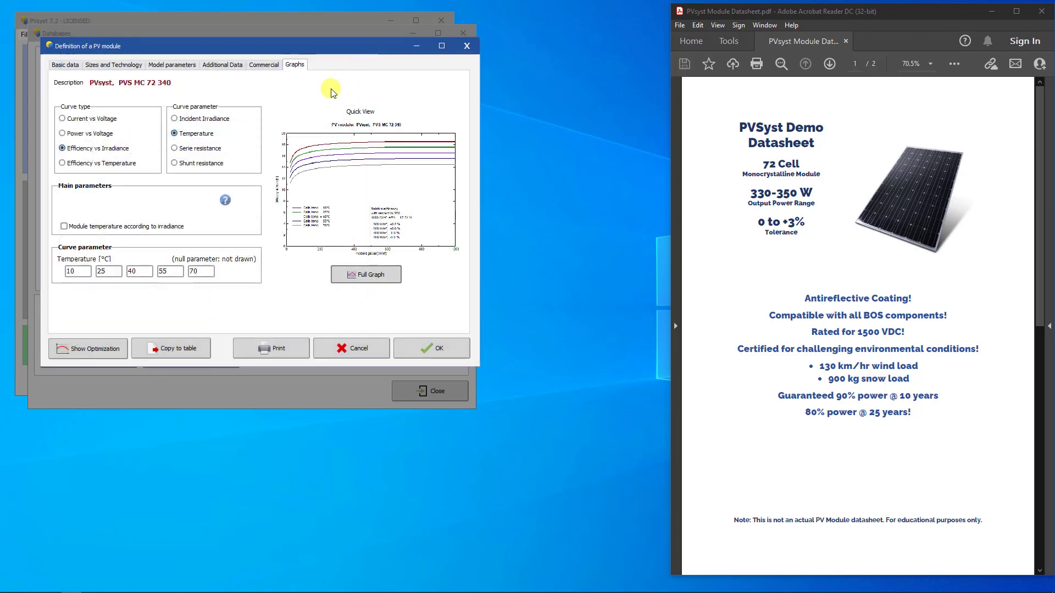
mouse_move(328, 105)
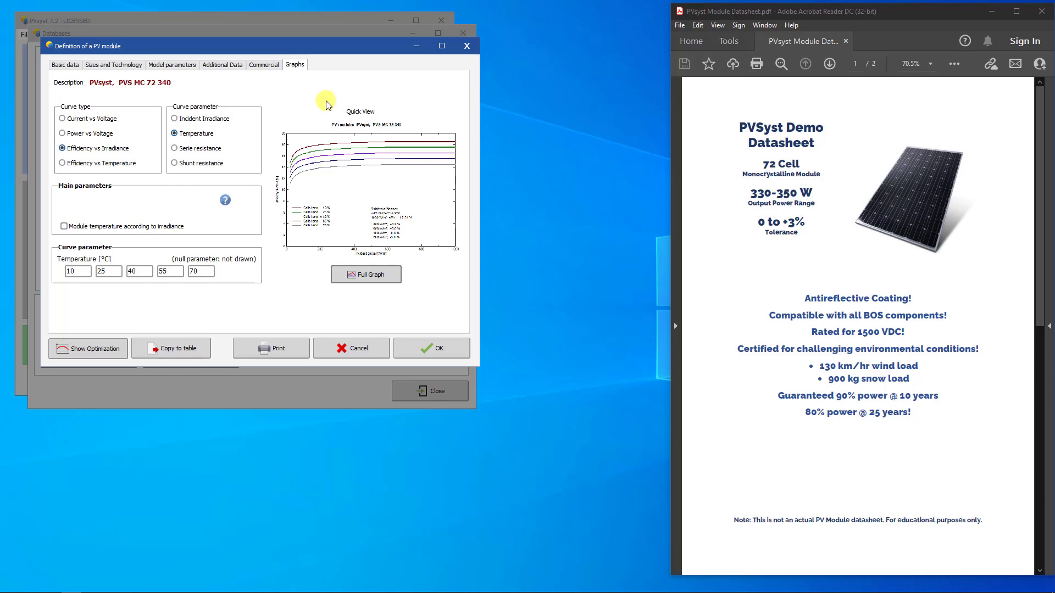
mouse_move(435, 289)
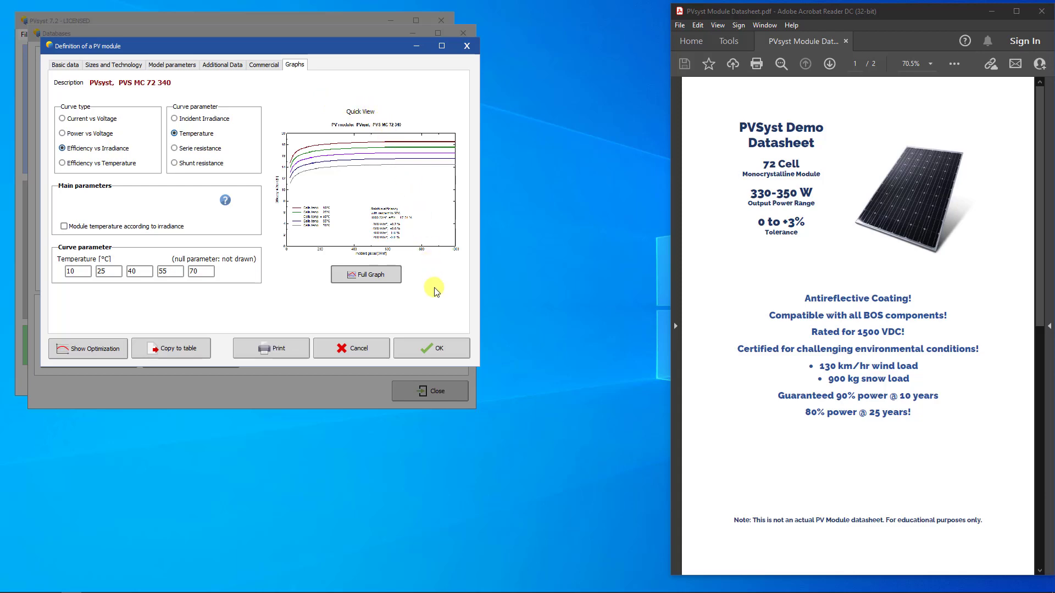
Accept the definition and save it as PVsyst_PVS_MC_72_340.PAN in the workspace.
left_click(439, 348)
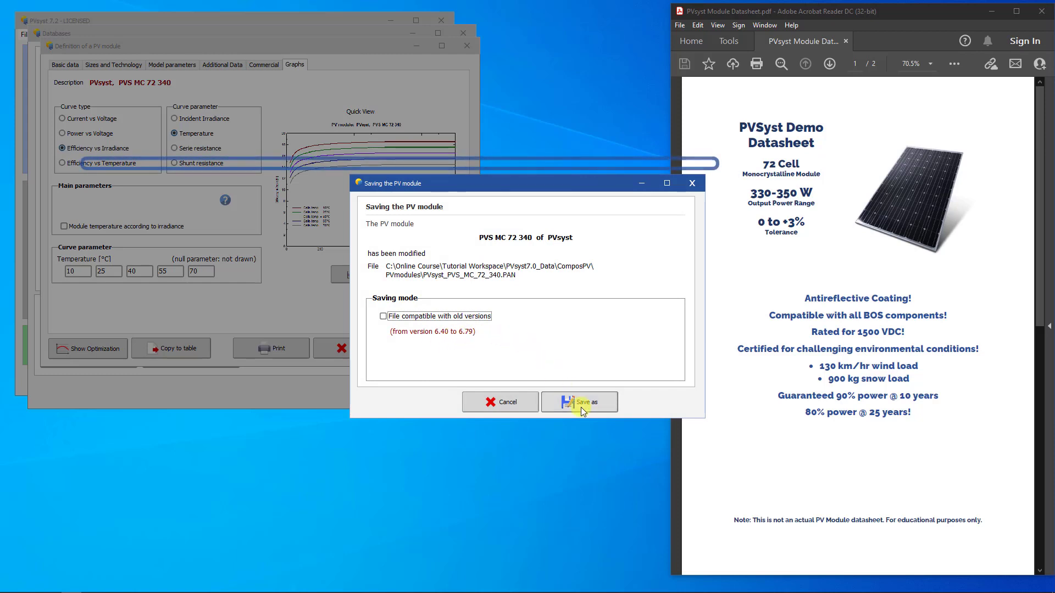
left_click(579, 403)
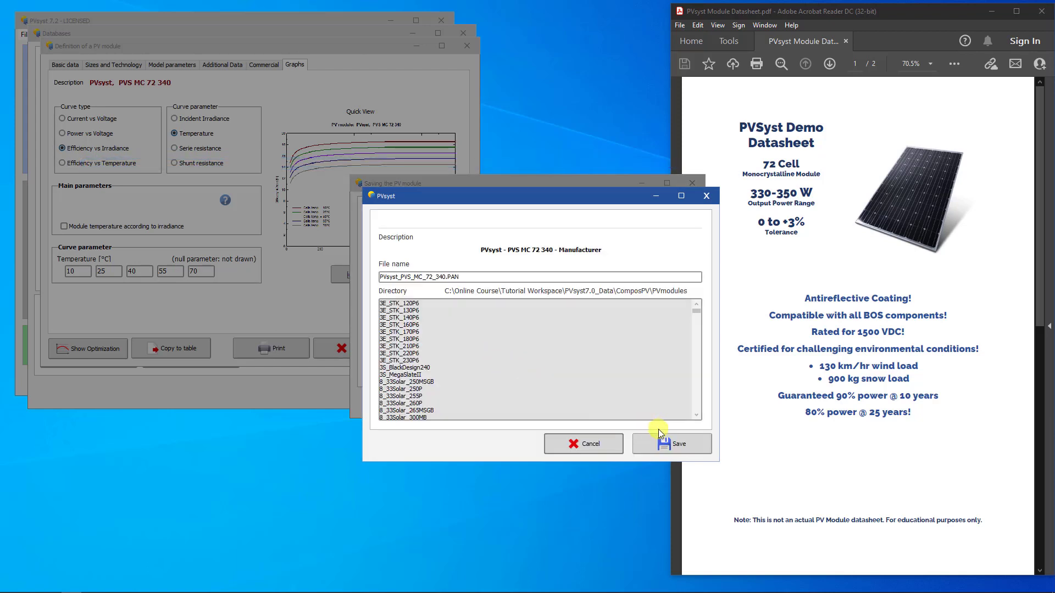
left_click(671, 443)
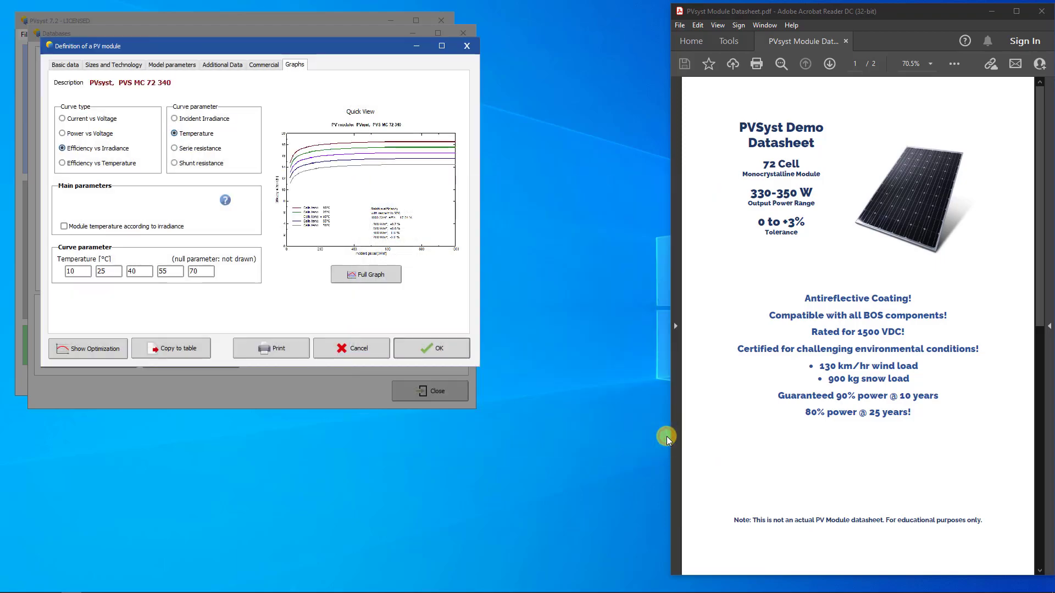